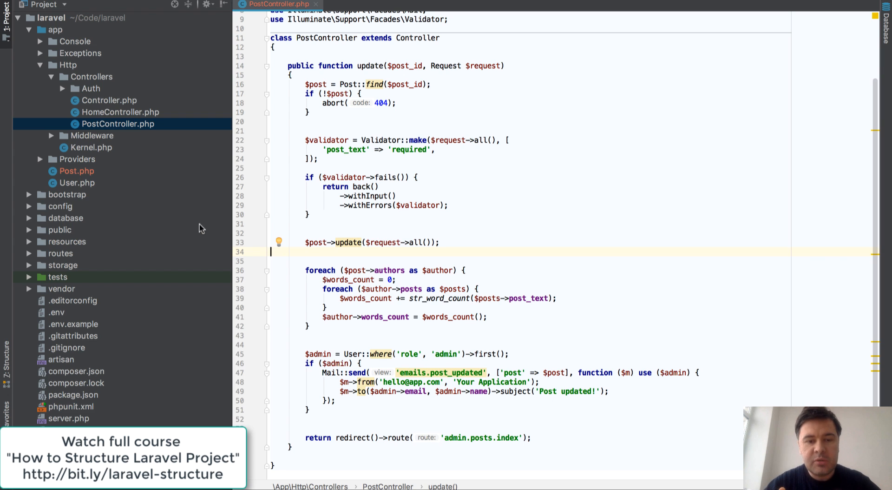
mouse_move(312, 136)
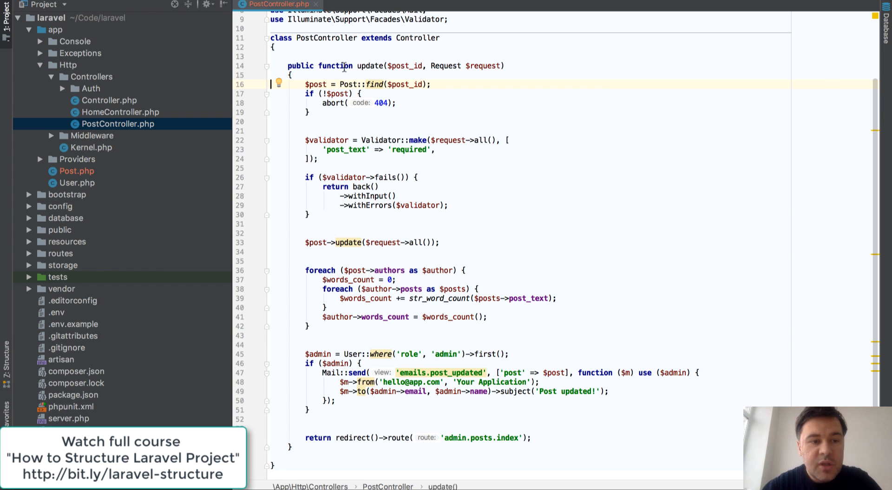
Change find to findOrFail in update and delete the if (!$post) abort(404) check
double_click(370, 65)
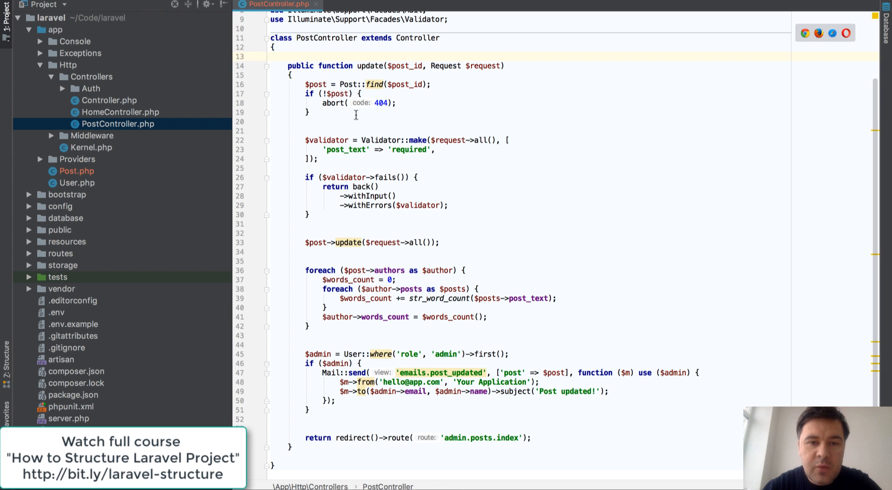
mouse_move(535, 169)
type("OrFail")
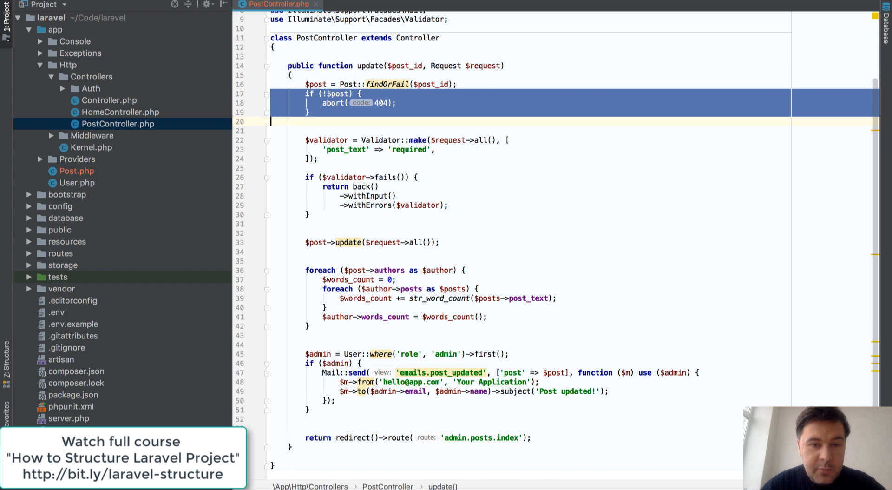
key("Delete")
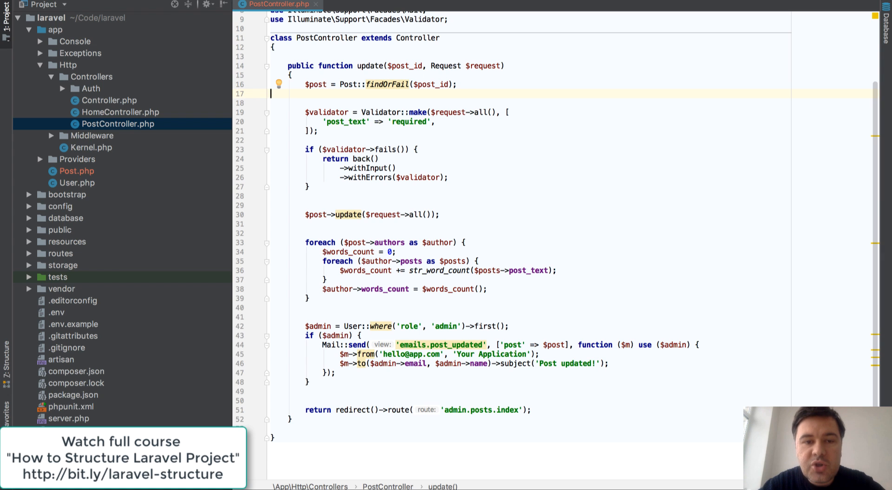
mouse_move(411, 13)
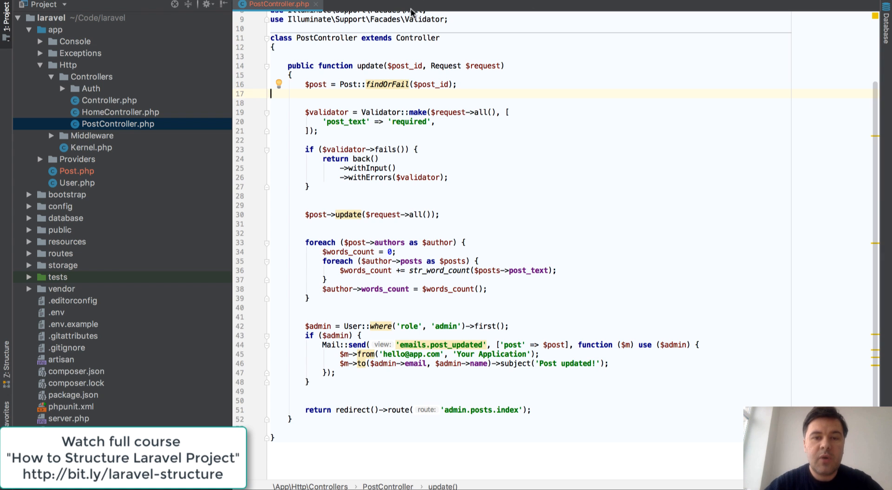
Replace $post_id with a type-hinted Post $post parameter and remove the findOrFail lookup line
double_click(404, 65)
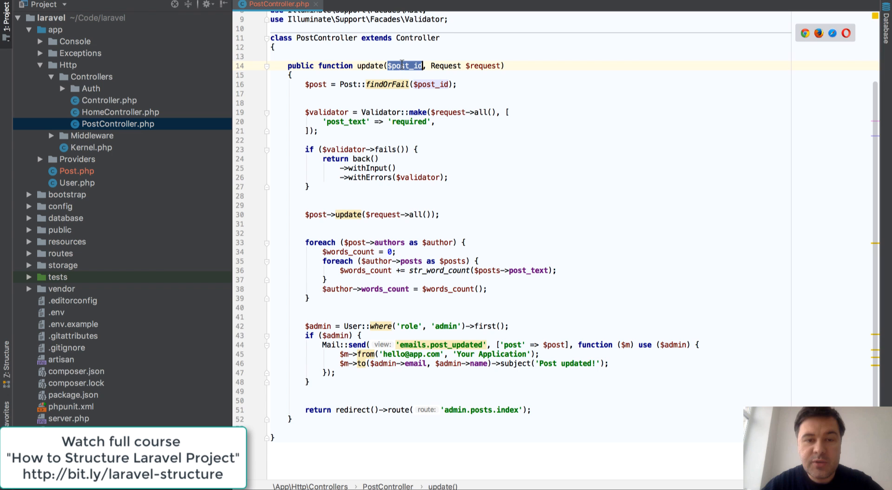
type("Post")
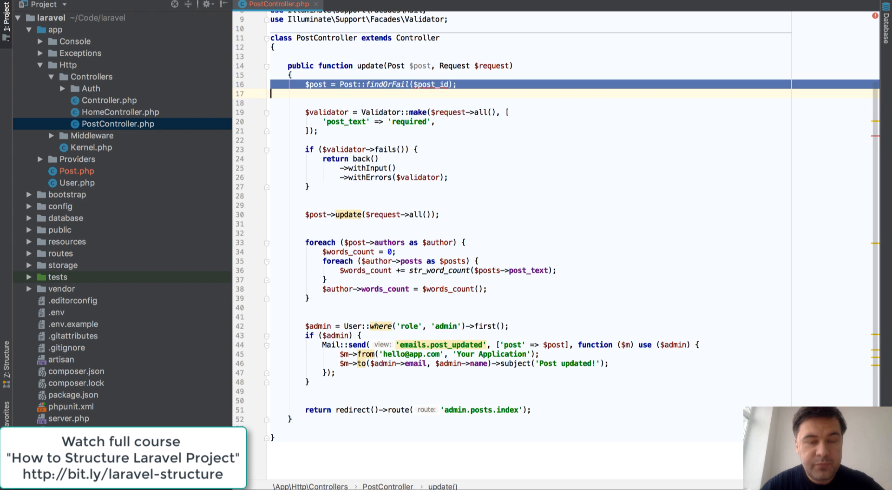
key("Backspace")
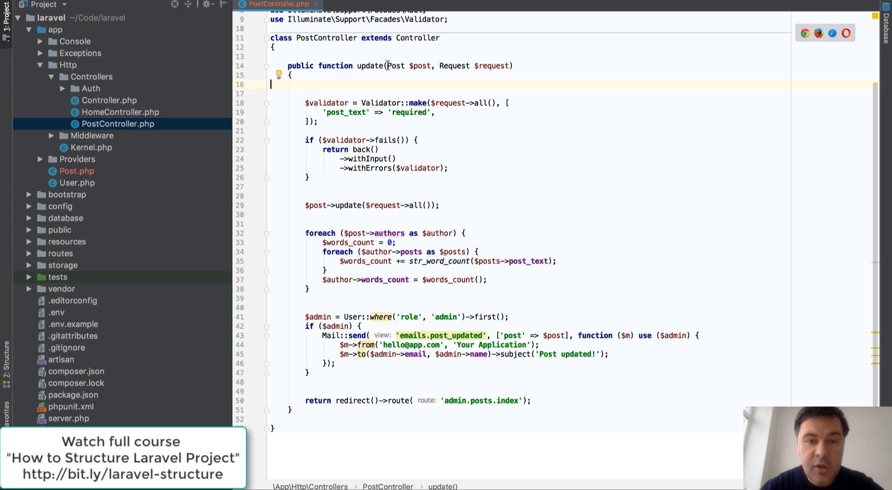
left_click(424, 65)
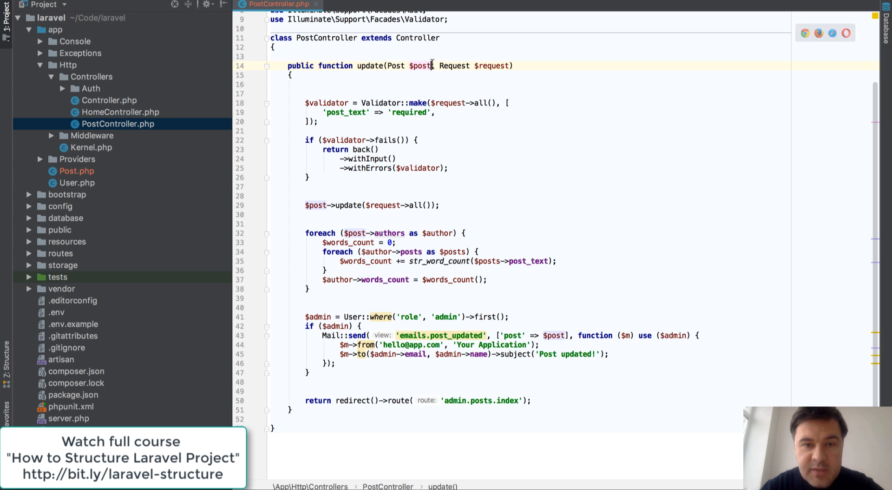
double_click(421, 66)
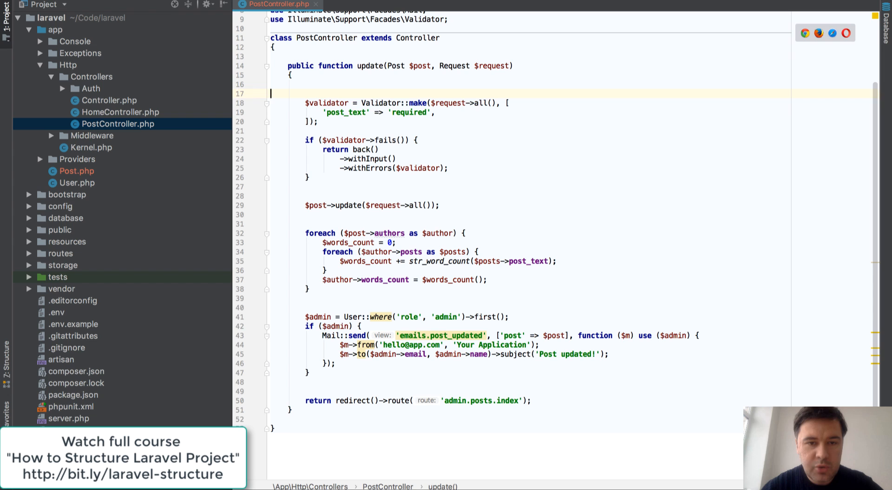
left_click_drag(305, 103, 309, 177)
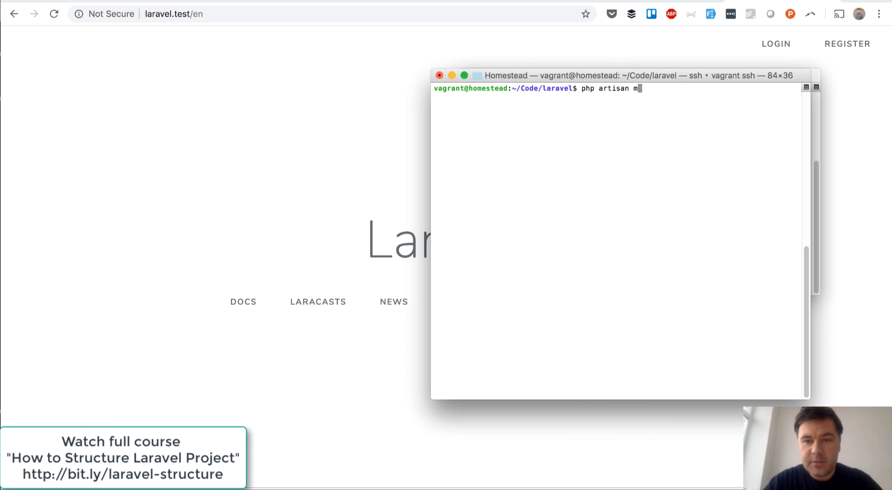
Run php artisan make:request PostUpdateRequest in the terminal
type("ake:request")
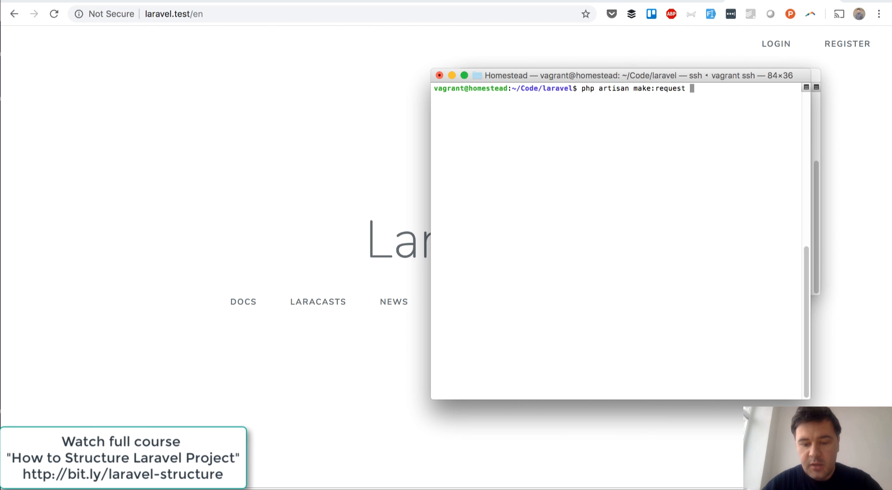
type("Post")
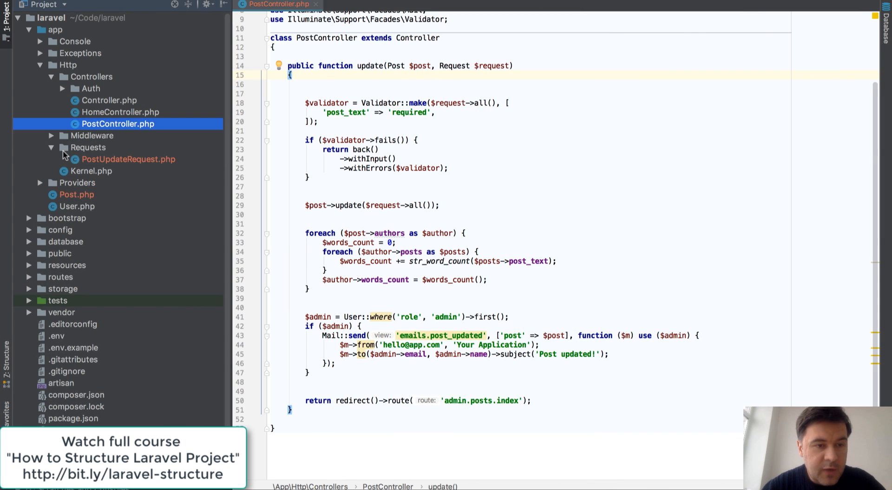
Make PostUpdateRequest's authorize() return true and add 'post_text' => 'required' to rules()
left_click(127, 159)
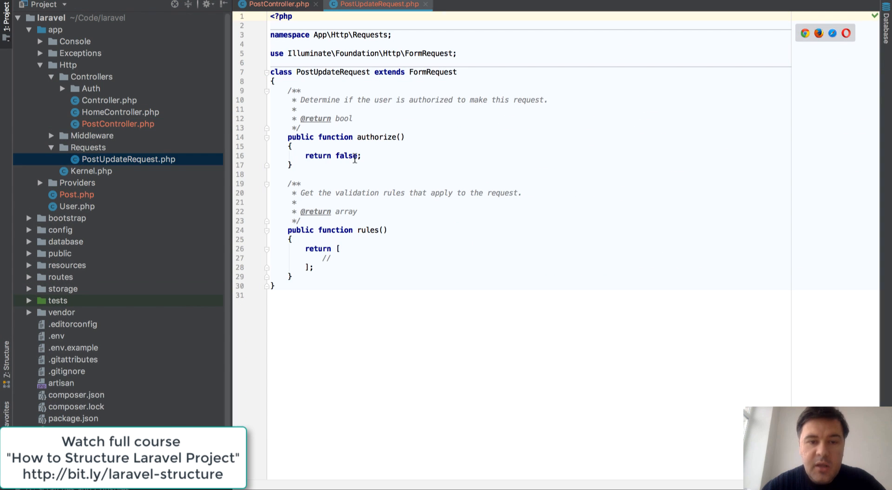
type("trues")
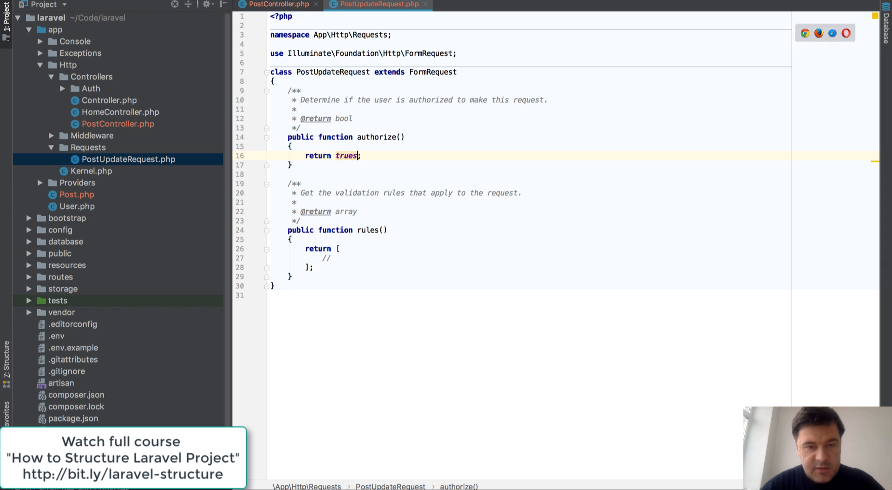
left_click(278, 5)
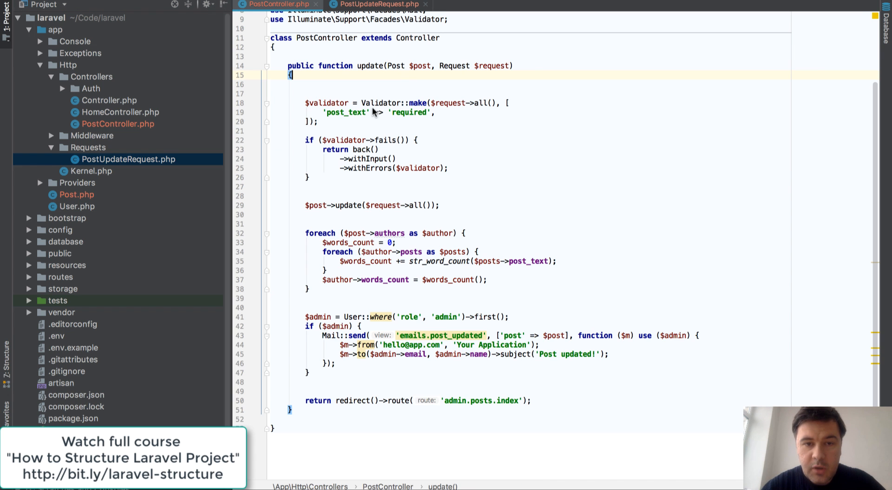
double_click(345, 112)
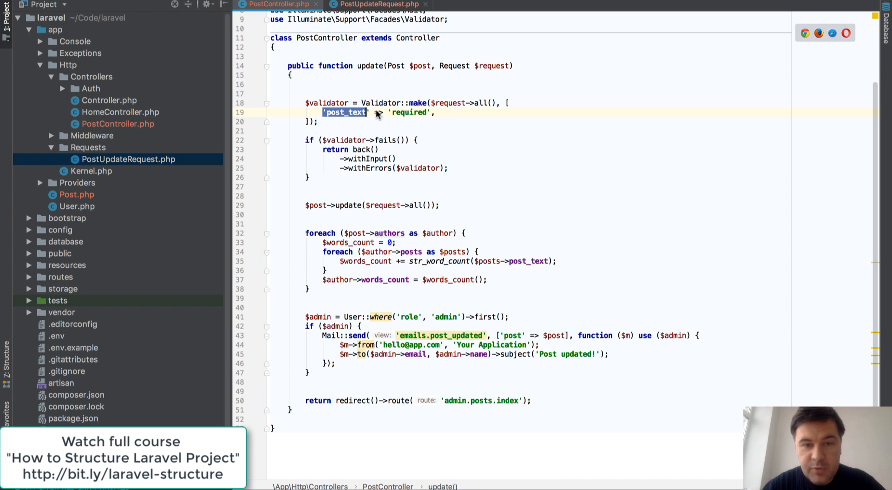
left_click(375, 4)
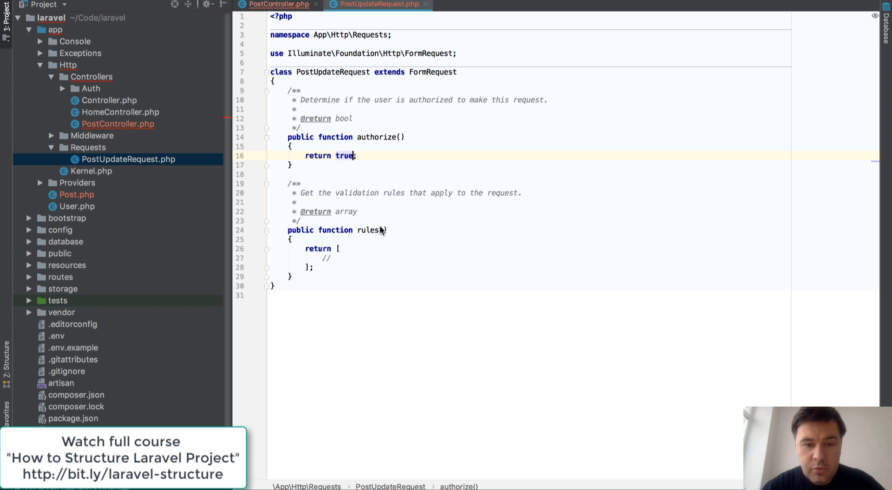
type("'post_text' => 'required'")
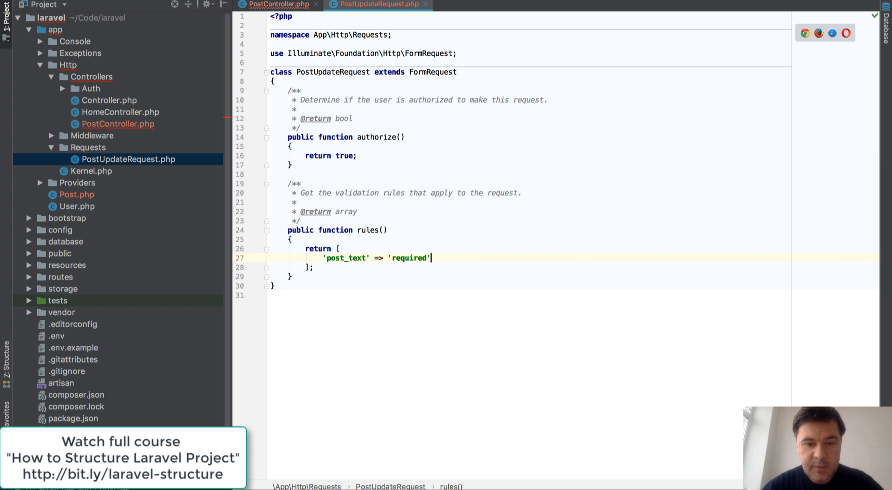
Type-hint PostUpdateRequest in update and remove the inline Validator block
left_click(278, 4)
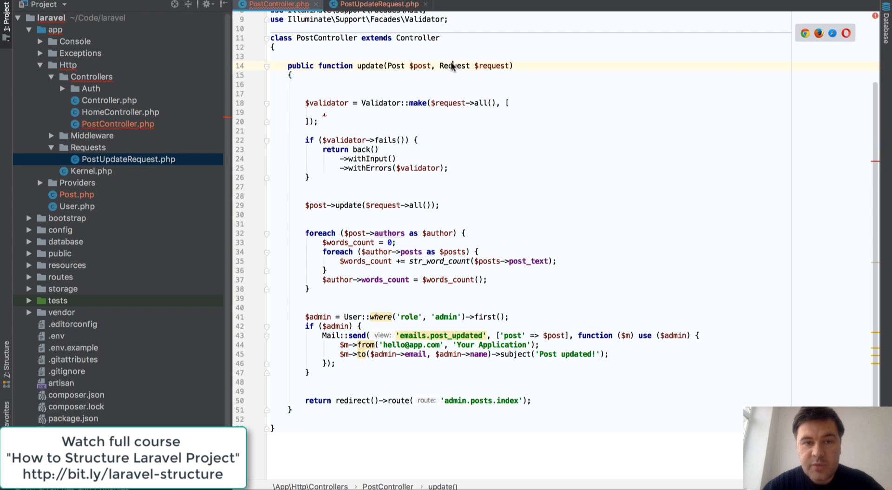
type("PostUpdate")
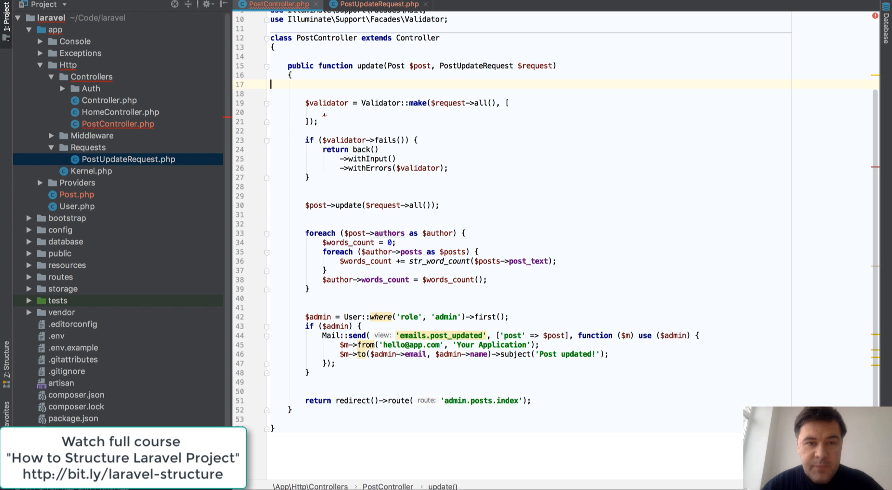
left_click(376, 5)
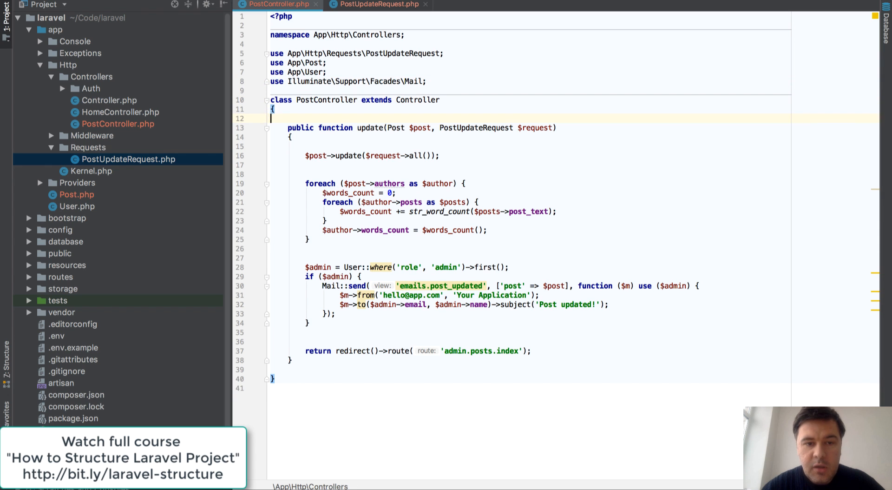
Add $author->save(); after the words_count assignment inside the foreach loop
left_click(279, 145)
type("on")
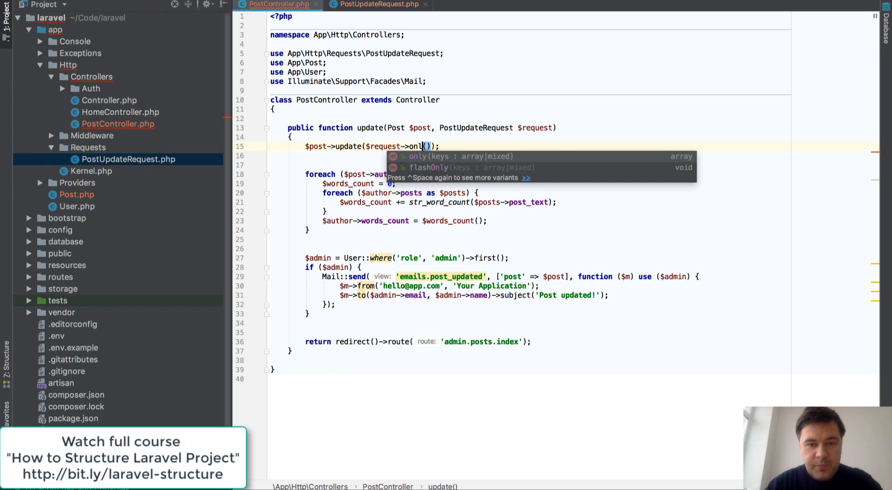
type("['post'")
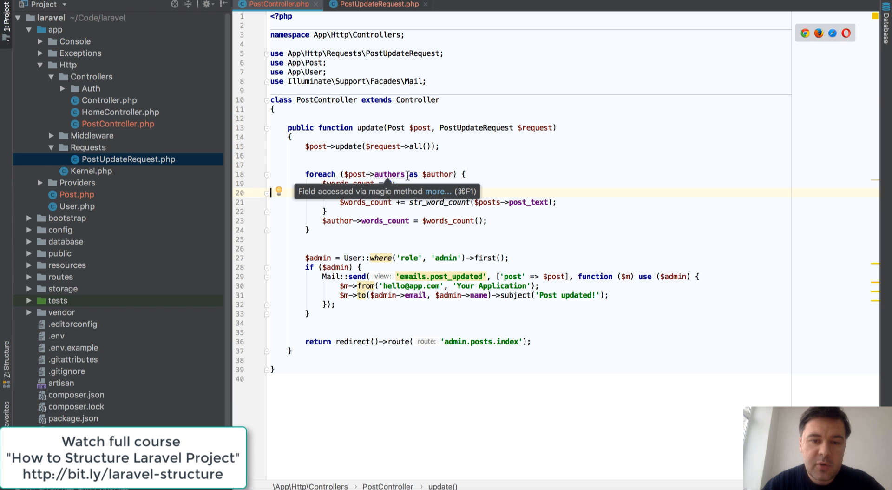
mouse_move(383, 177)
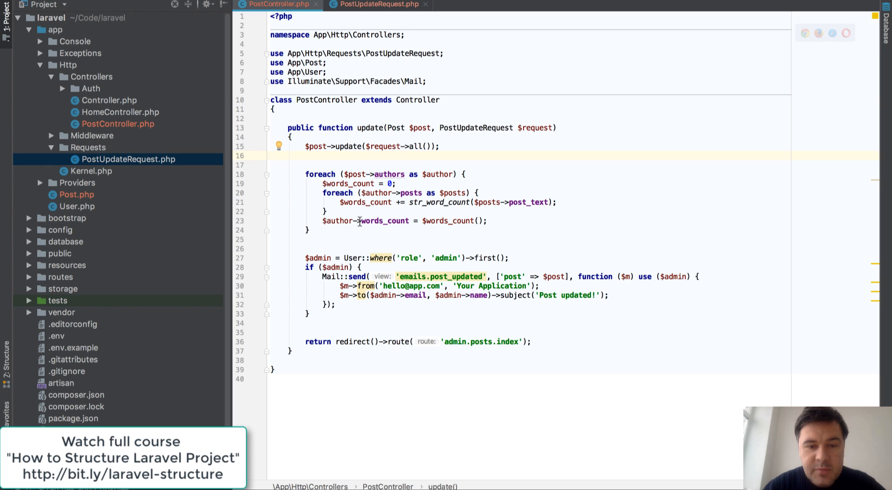
left_click(395, 220)
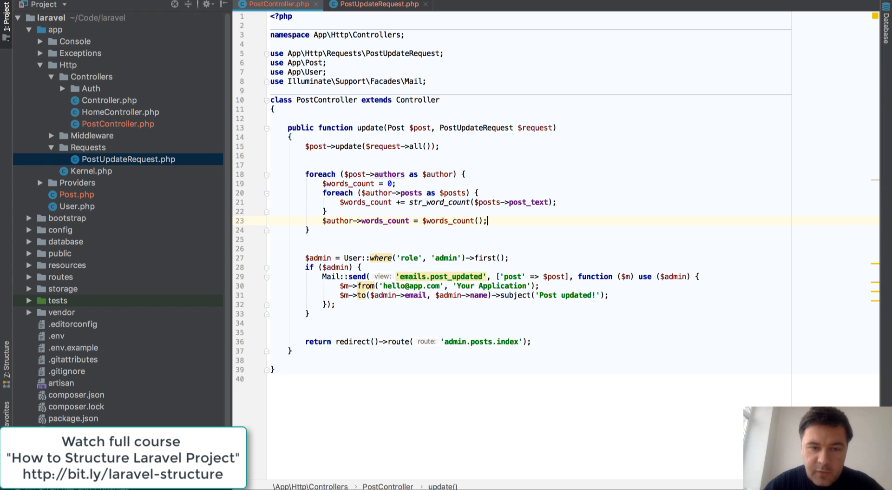
type("$a")
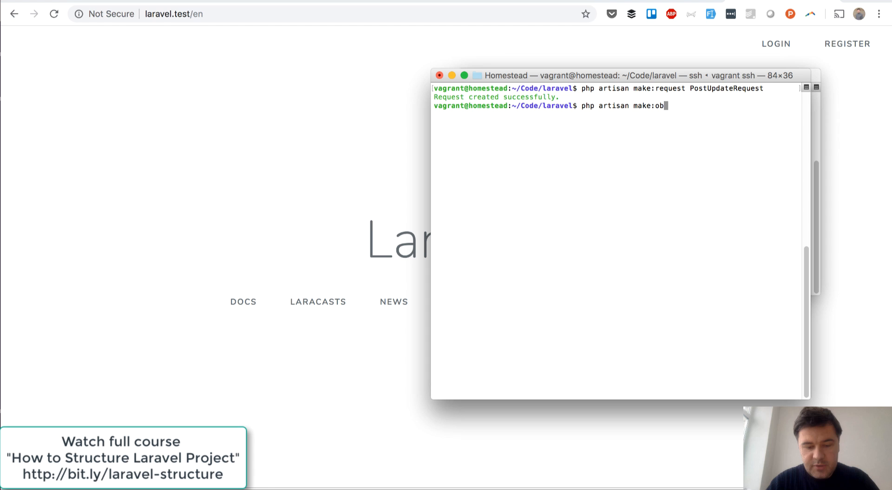
Run php artisan make:observer PostObserver --model=Post in the terminal
type("server Post")
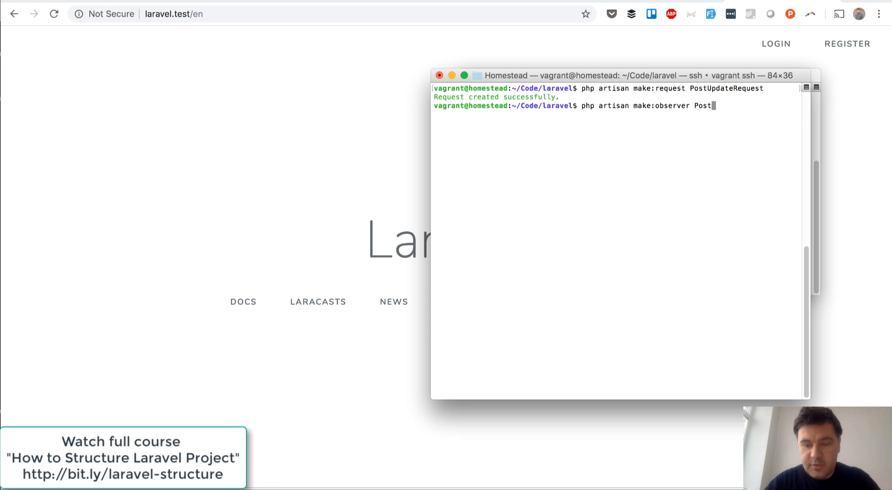
type("Observer")
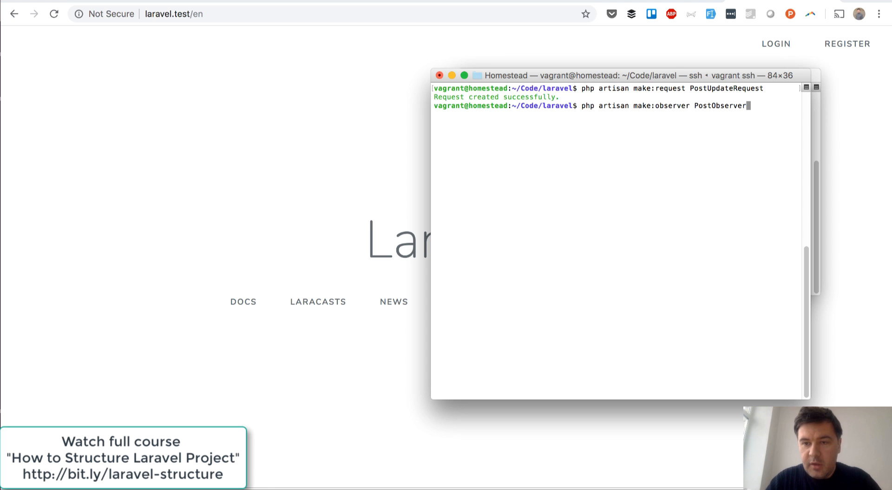
type("--mod")
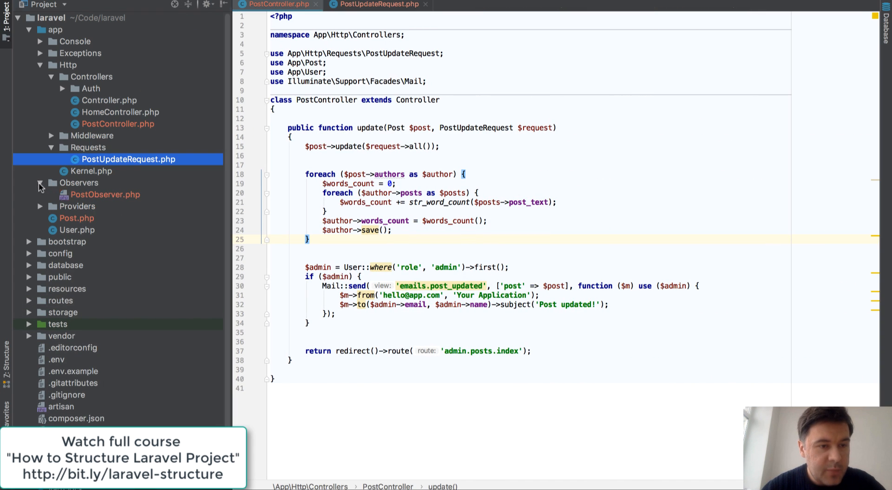
Move the author word-count foreach loop from PostController into PostObserver::updated()
left_click(104, 194)
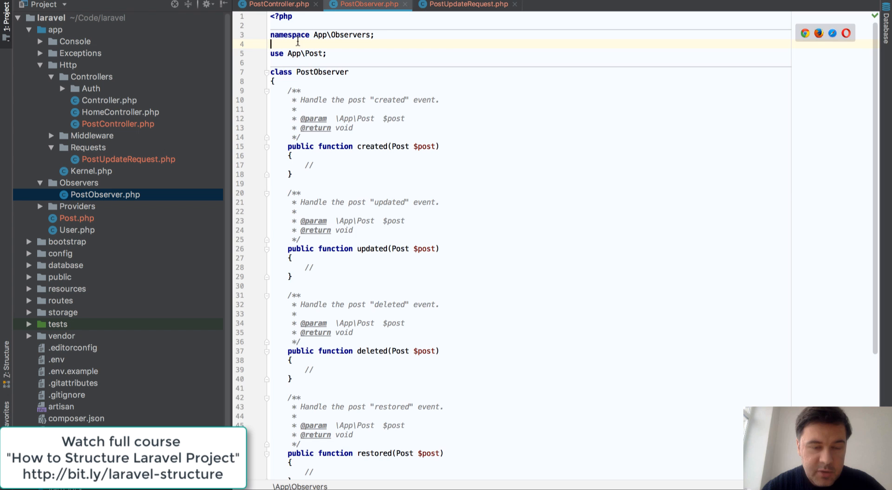
left_click(278, 5)
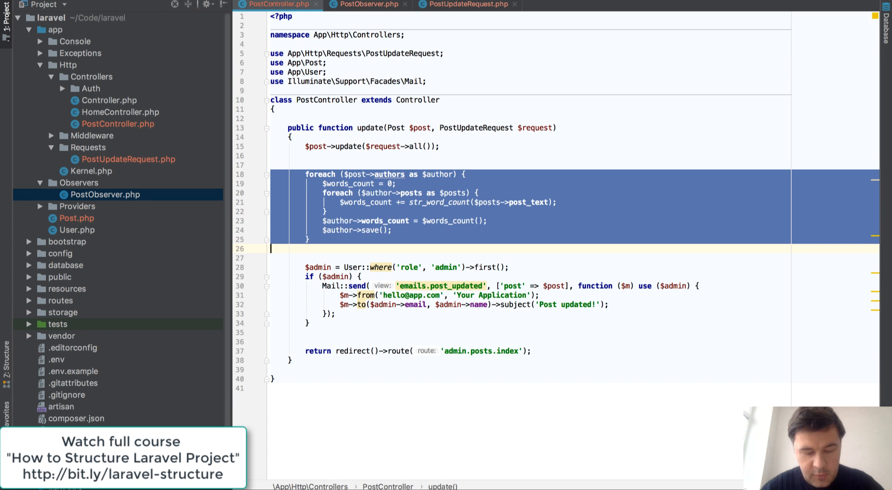
left_click(367, 5)
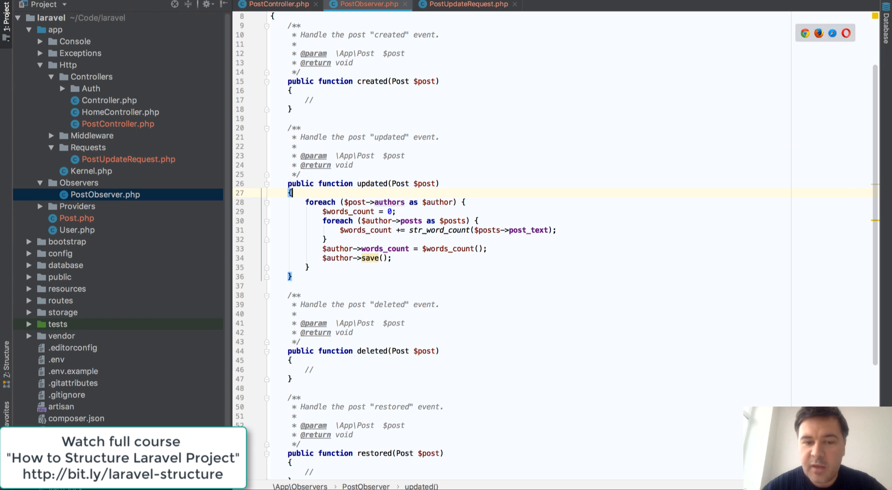
left_click_drag(306, 202, 294, 277)
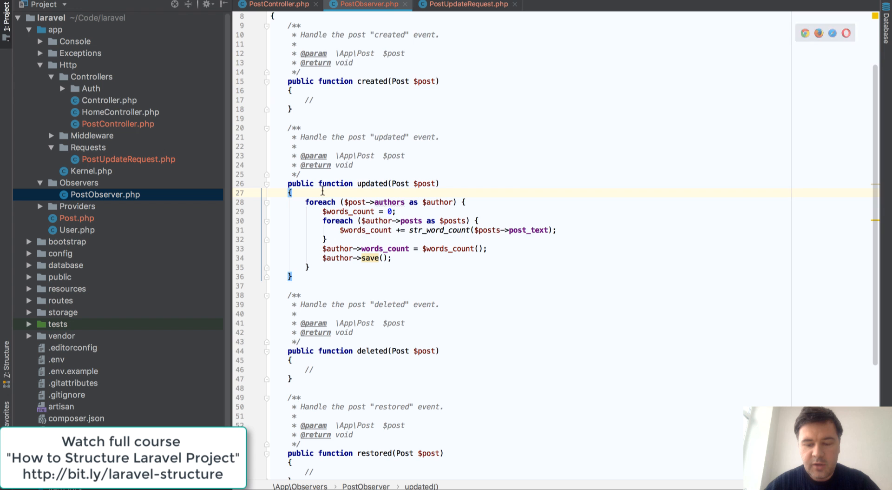
Open AppServiceProvider via Search Everywhere
type("appser")
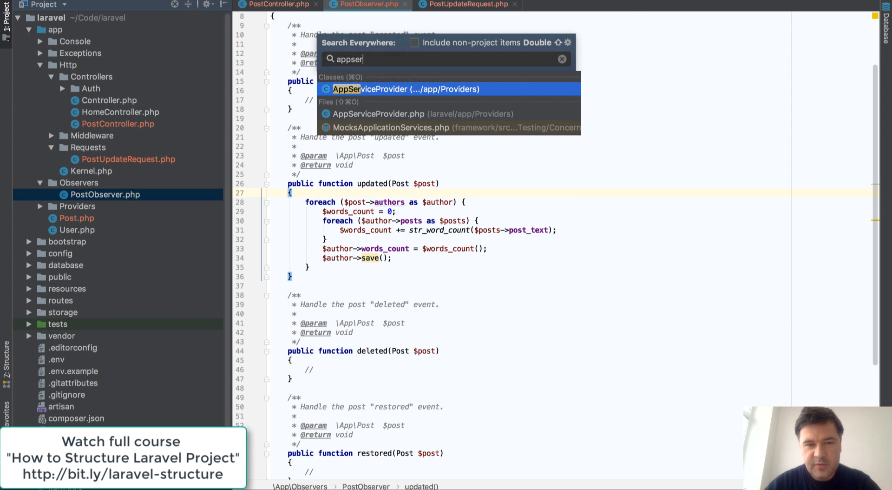
left_click(399, 89)
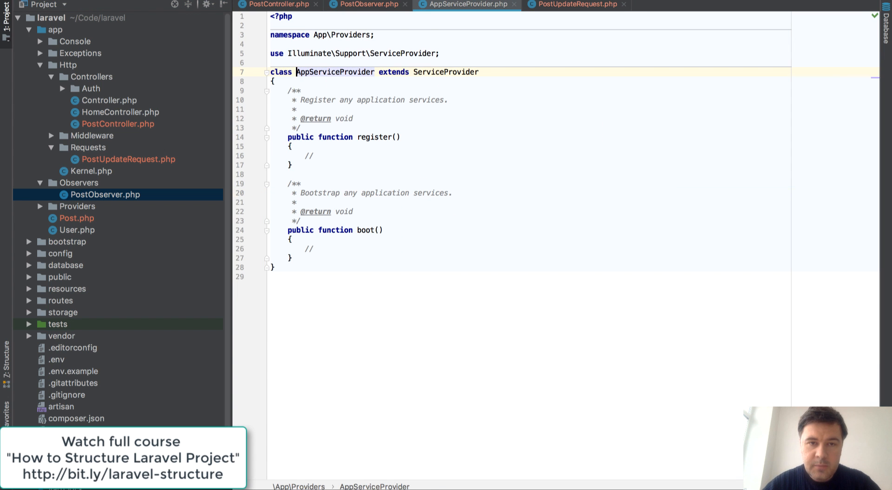
left_click(367, 5)
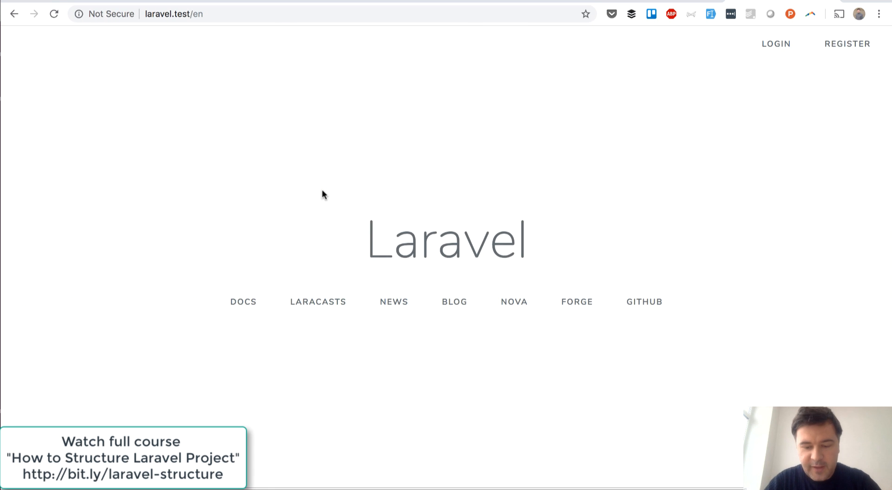
Search 'laravel observers' and scroll the Laravel 5.7 docs to the AppServiceProvider registration example
type("laraveldaily.com")
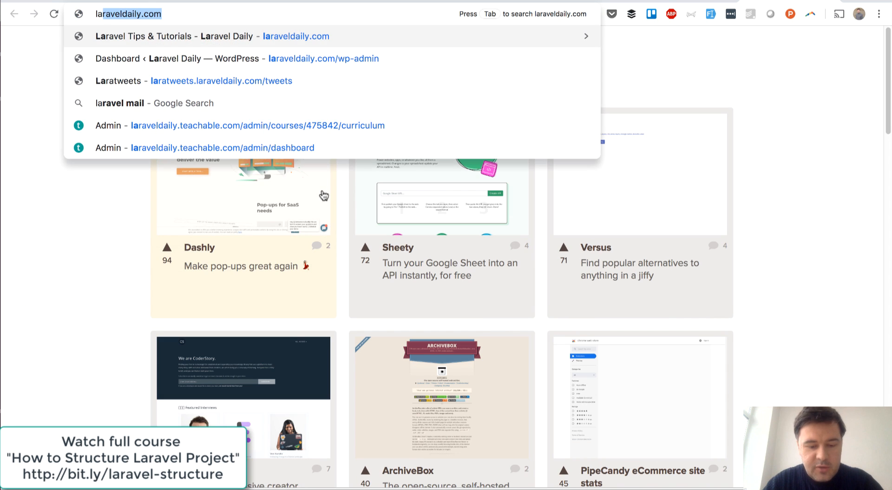
type("laravel observers")
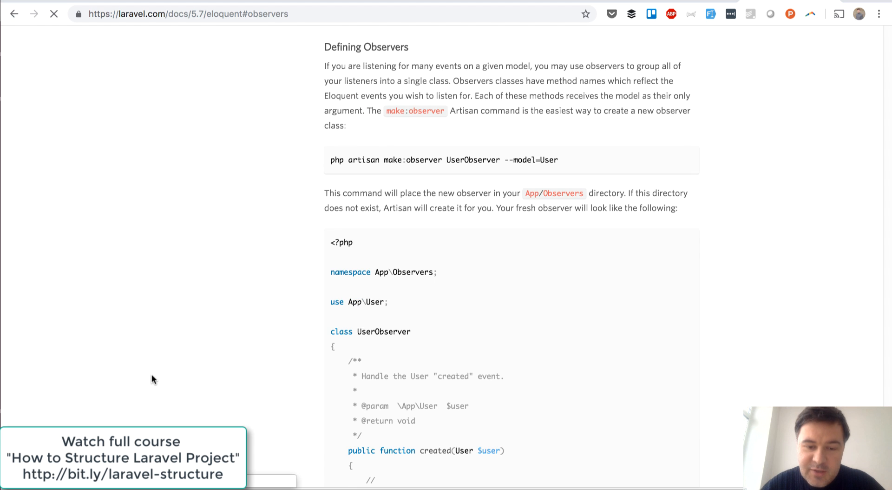
scroll("down", 3)
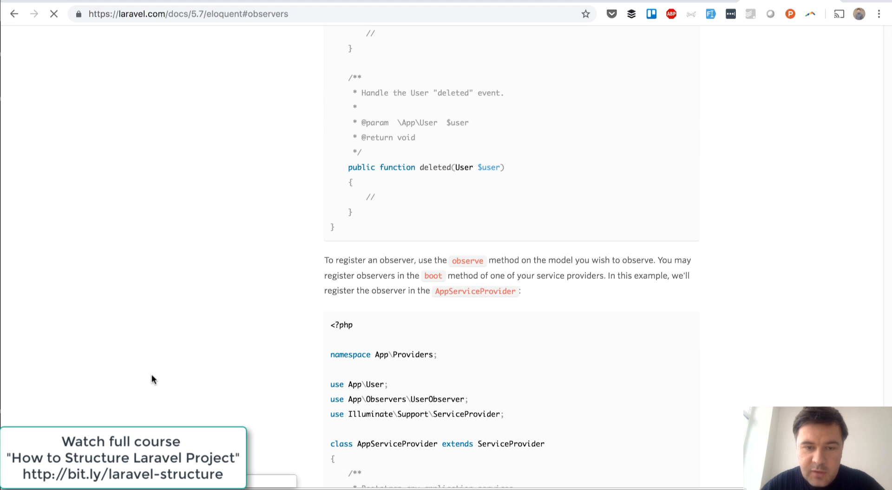
scroll("down", 3)
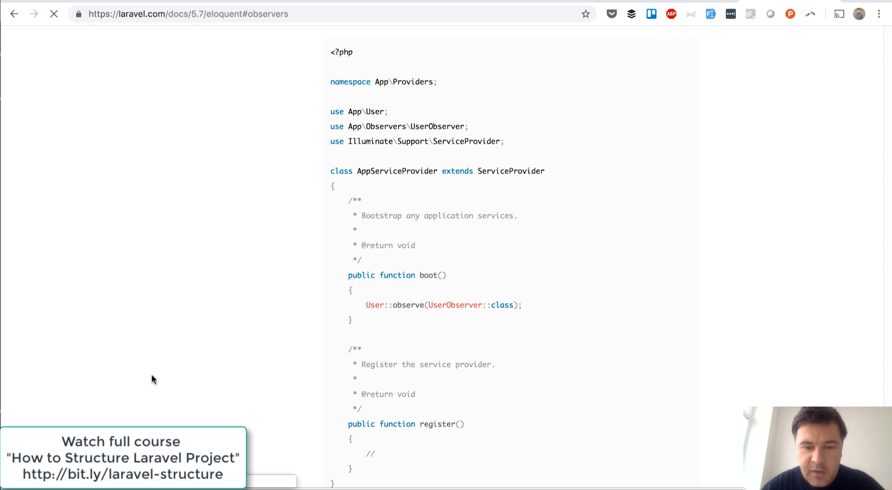
triple_click(429, 304)
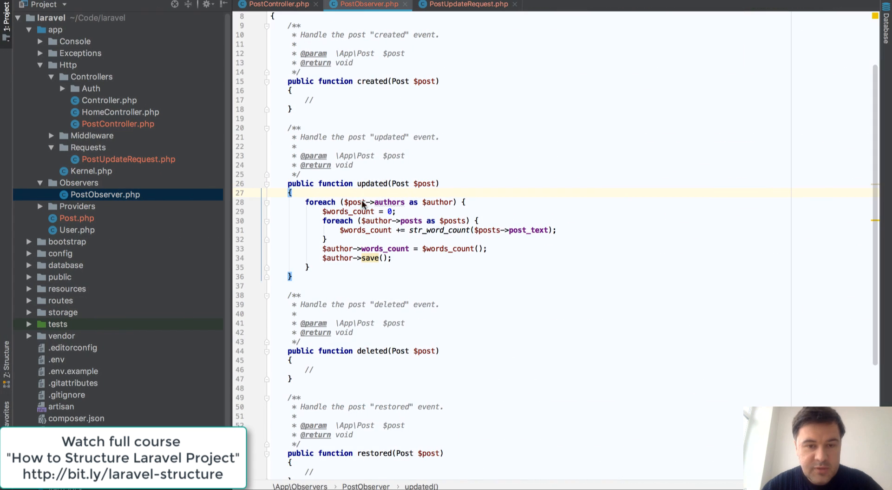
Add Post::observe(PostObserver::class) to AppServiceProvider's boot method, importing both classes
key("ctrl+tab")
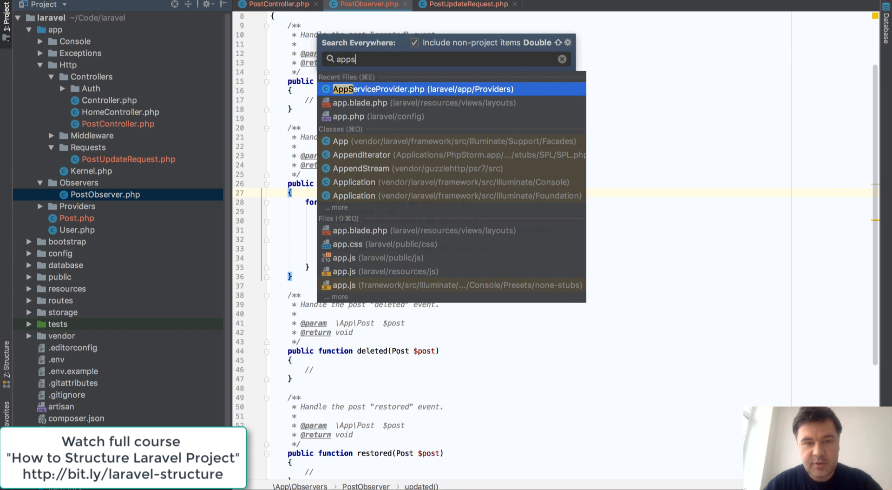
mouse_move(357, 203)
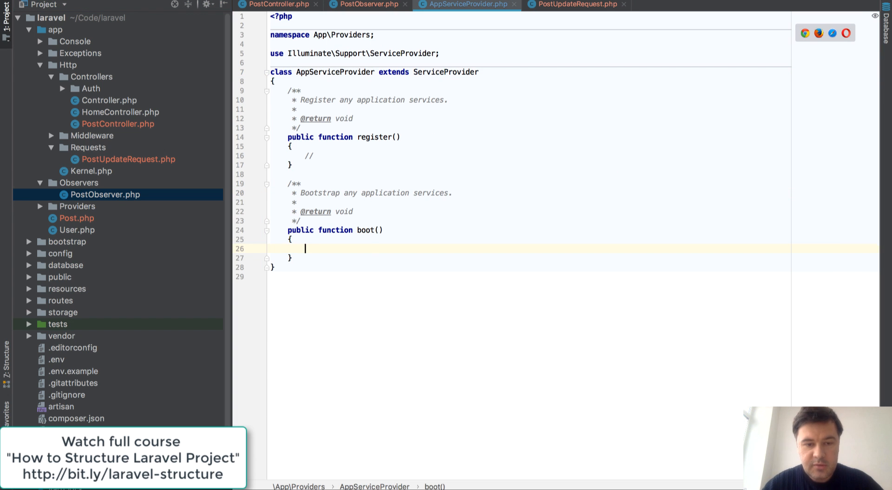
type("Post::observe(")
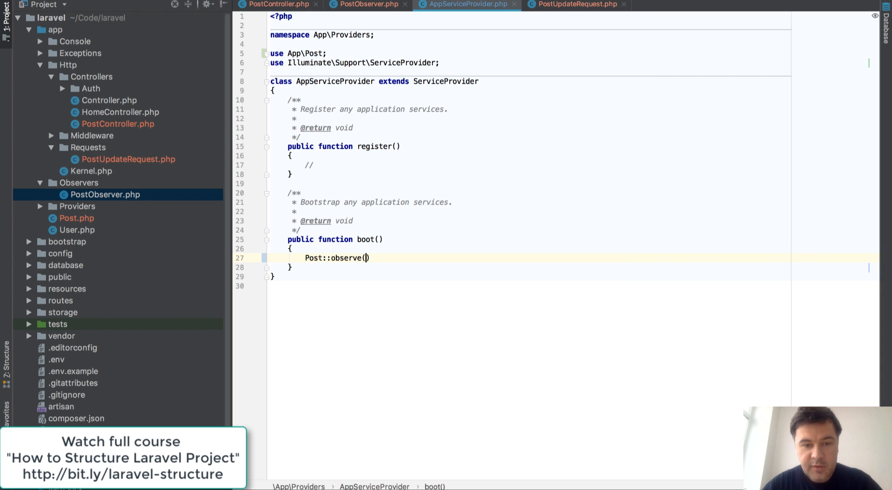
type("PostObserver::class")
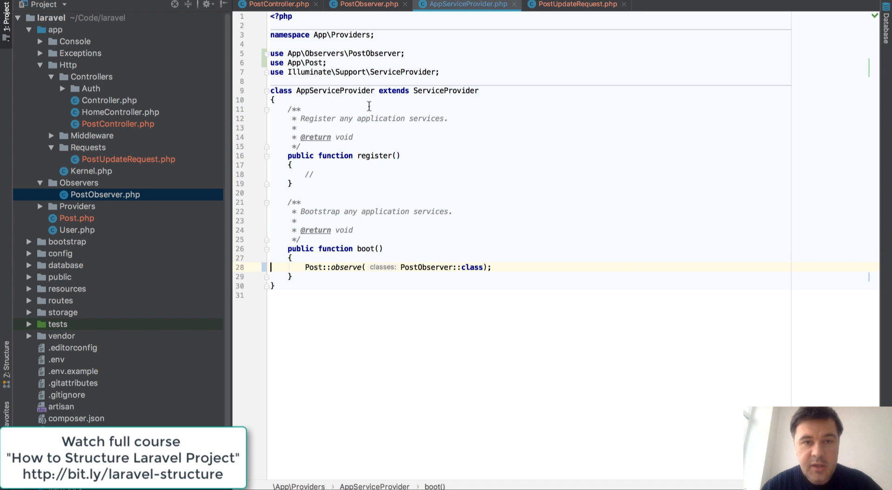
left_click(367, 5)
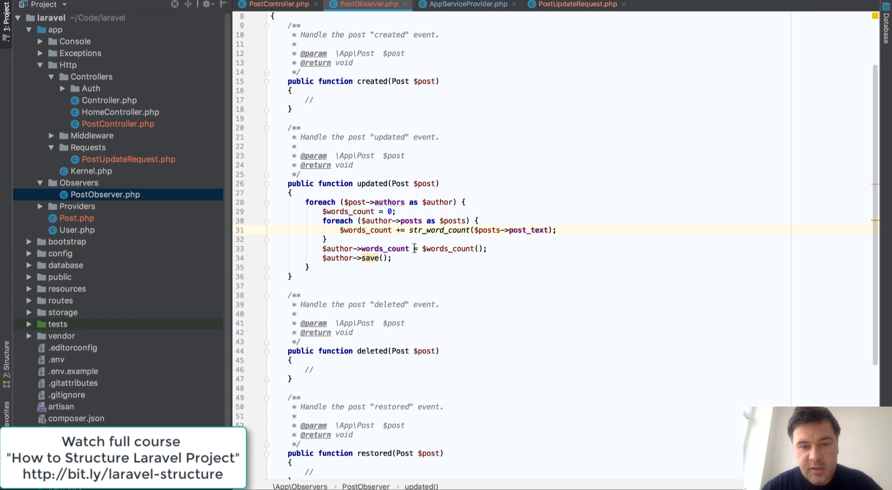
left_click_drag(321, 220, 327, 239)
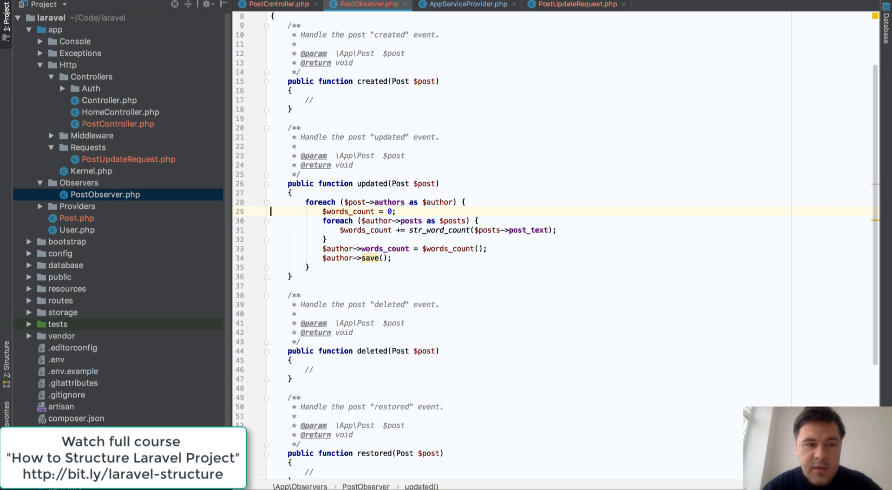
mouse_move(54, 33)
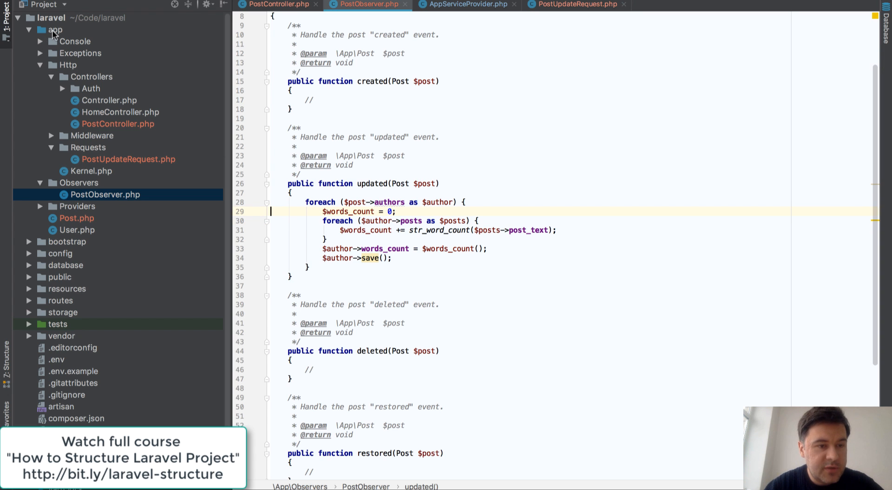
Create a Services directory inside the app folder
right_click(55, 30)
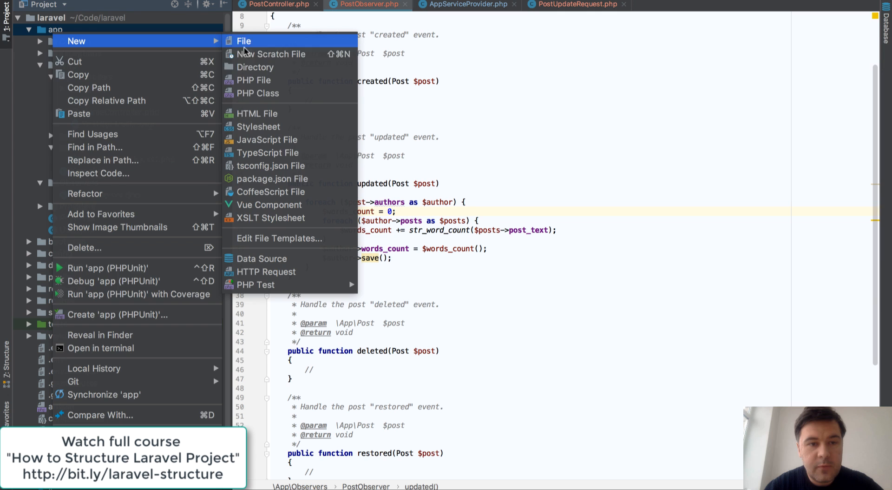
left_click(255, 66)
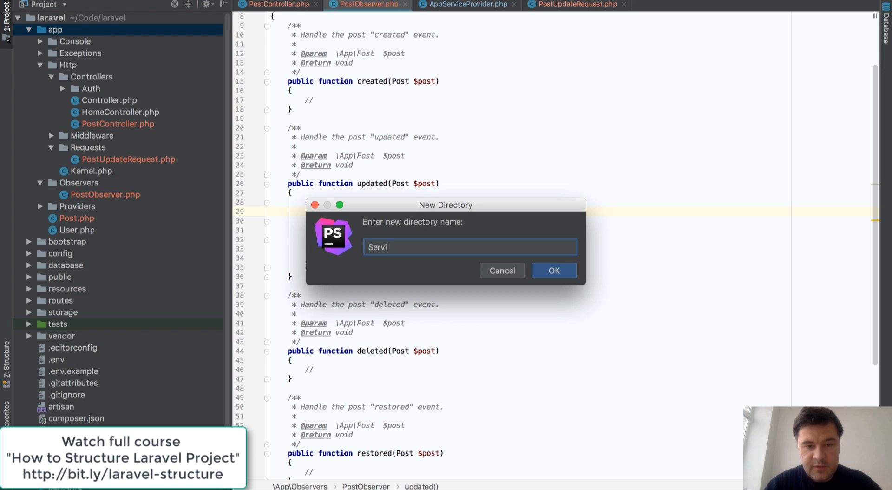
left_click(553, 269)
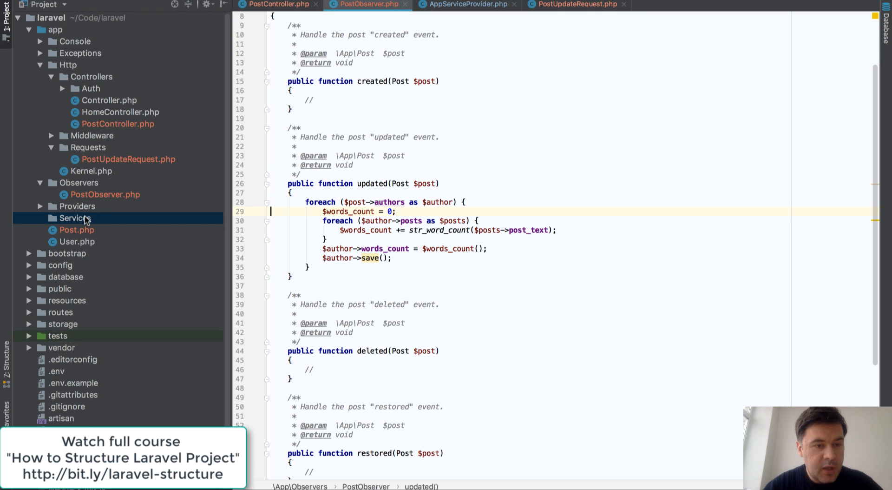
Add an empty PostService.php file to Services without adding it to Git
right_click(74, 218)
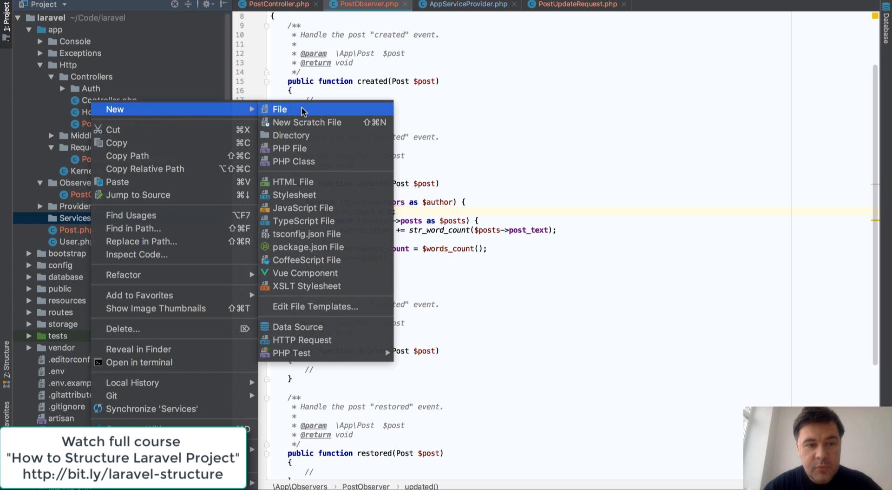
left_click(280, 109)
type("PostService.php")
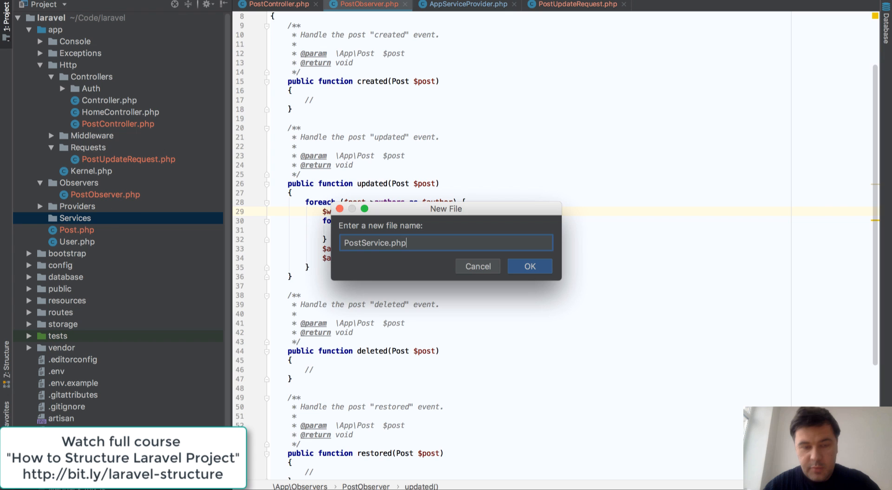
left_click(529, 266)
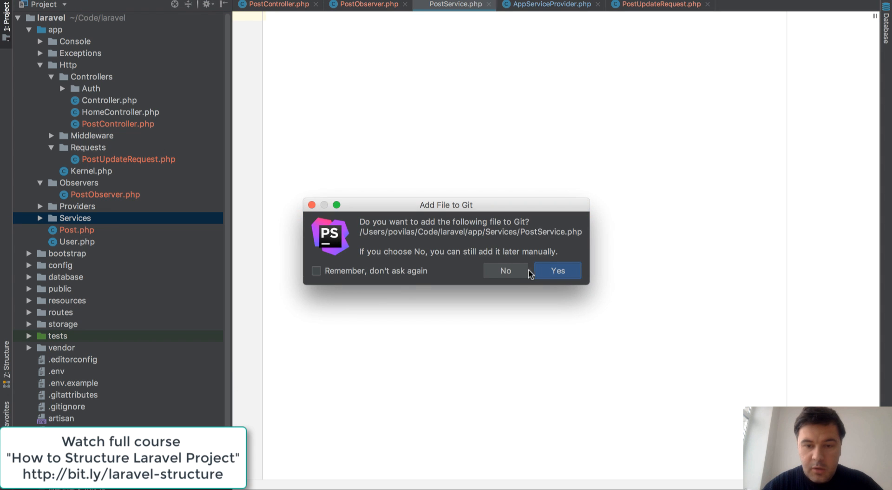
left_click(556, 270)
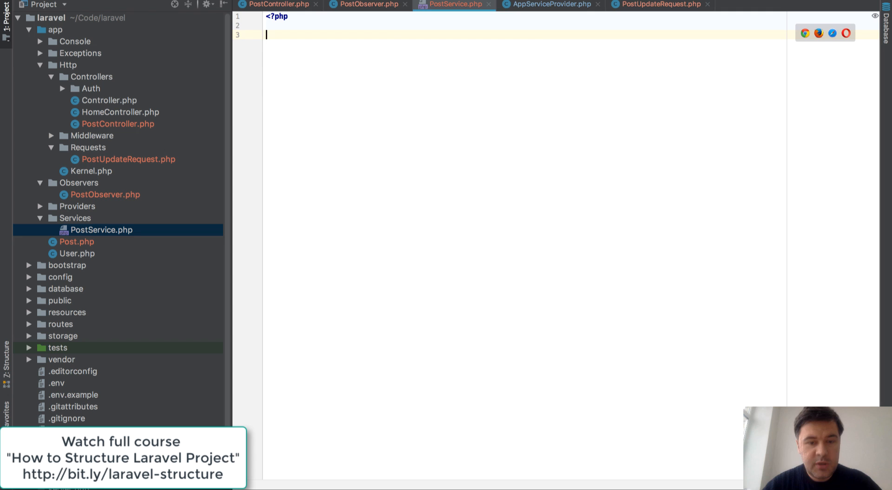
Declare the PostService class with a calculateAuthorWords($author) method
type("class PostService {")
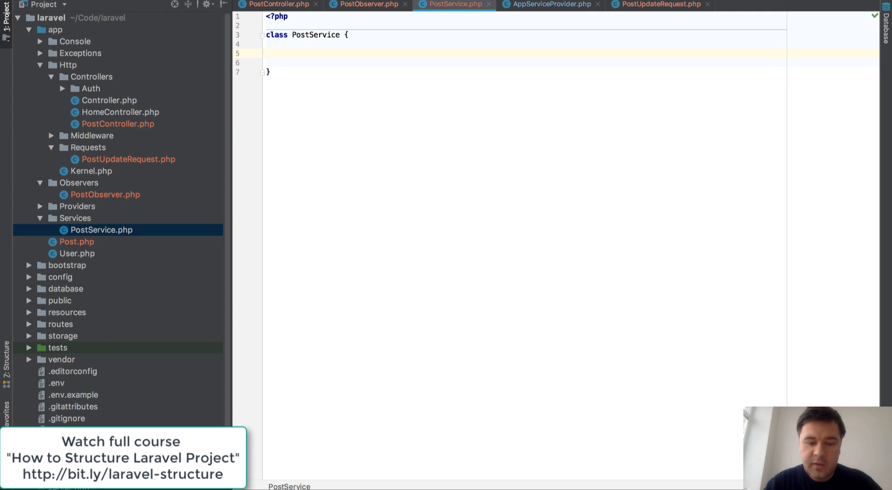
type("function calculateAuthorWords(")
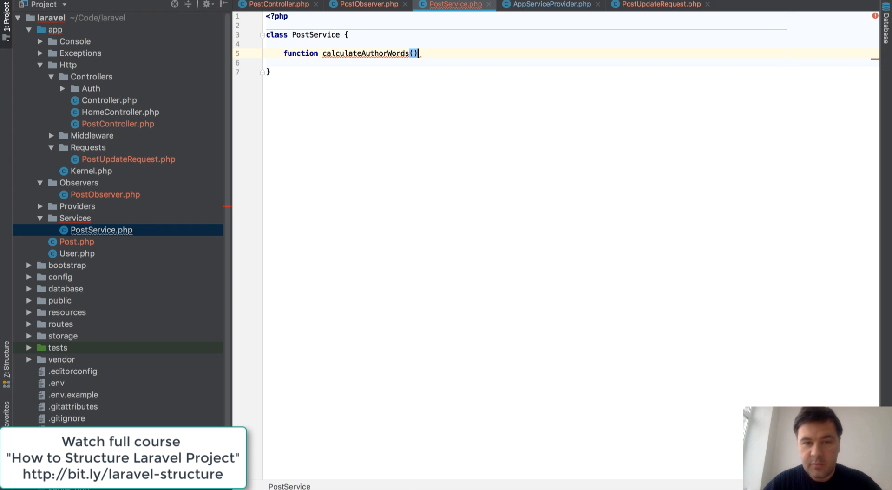
type("$author")
left_click(526, 63)
type("{")
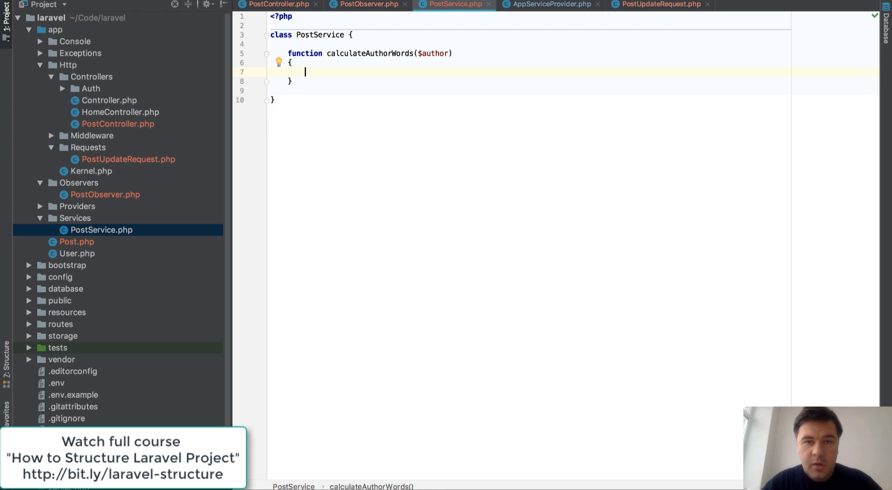
Move the word-counting loop into calculateAuthorWords so it returns $words_count
left_click(367, 4)
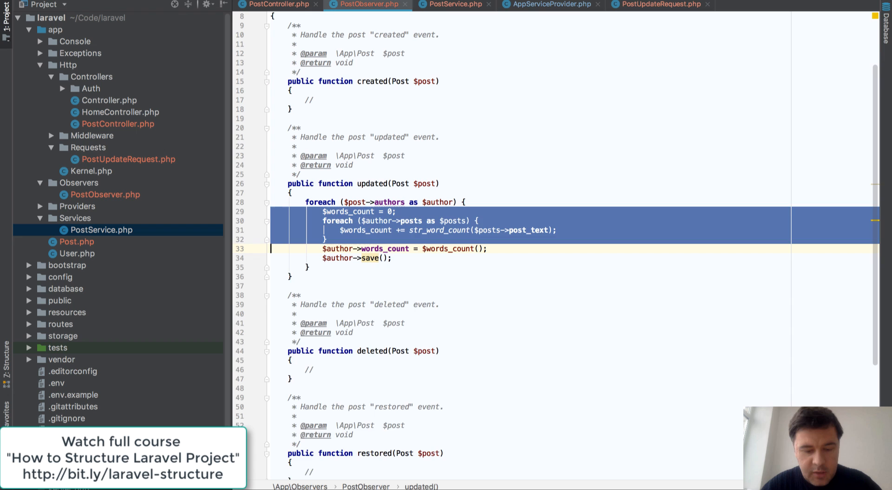
left_click(453, 5)
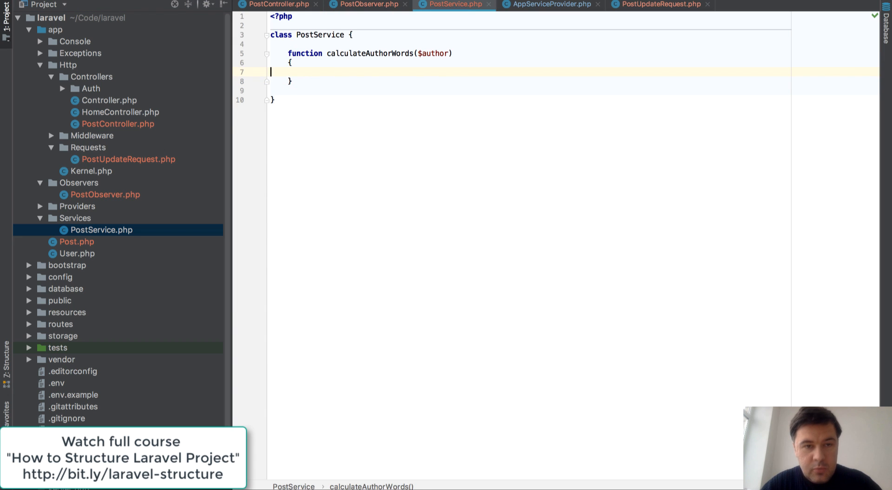
type("$words_count = 0;")
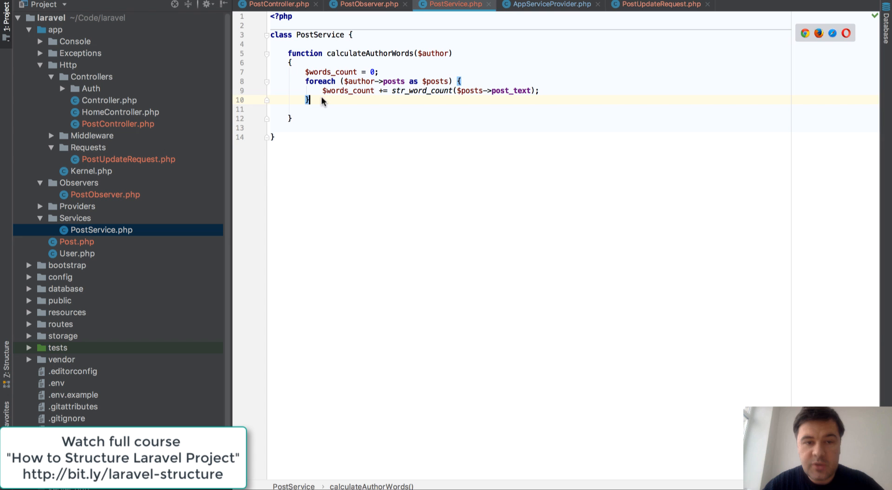
type("return $")
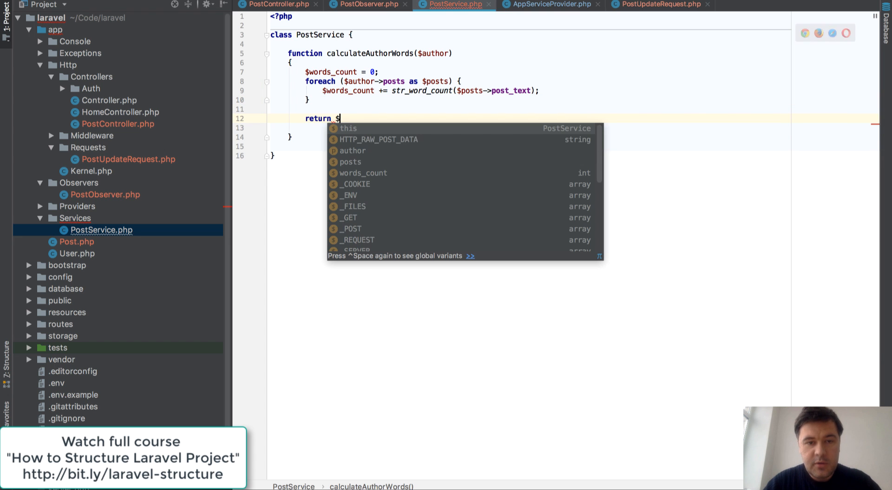
type("words_count;")
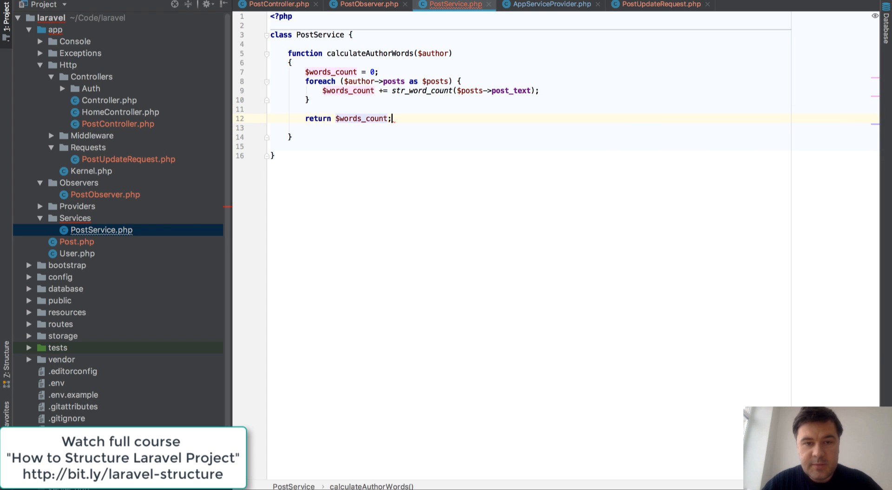
left_click(368, 5)
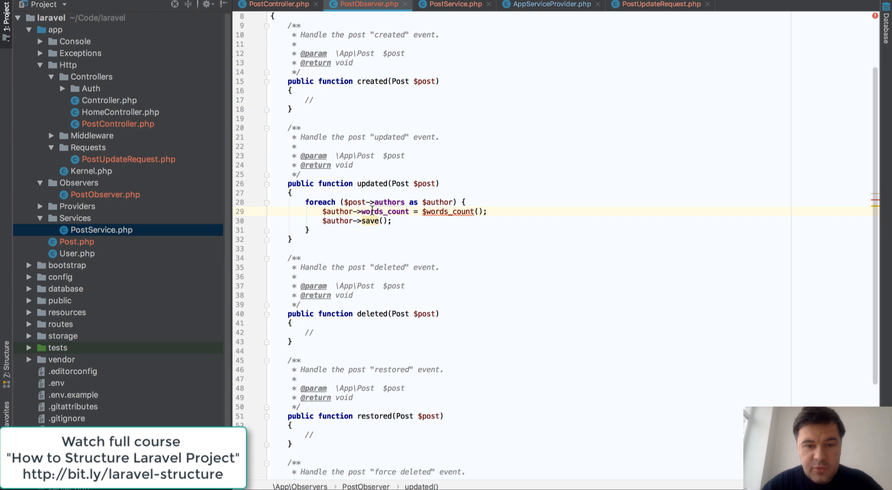
Remove the old words_count assignment in PostObserver and add a second updated() parameter
double_click(447, 211)
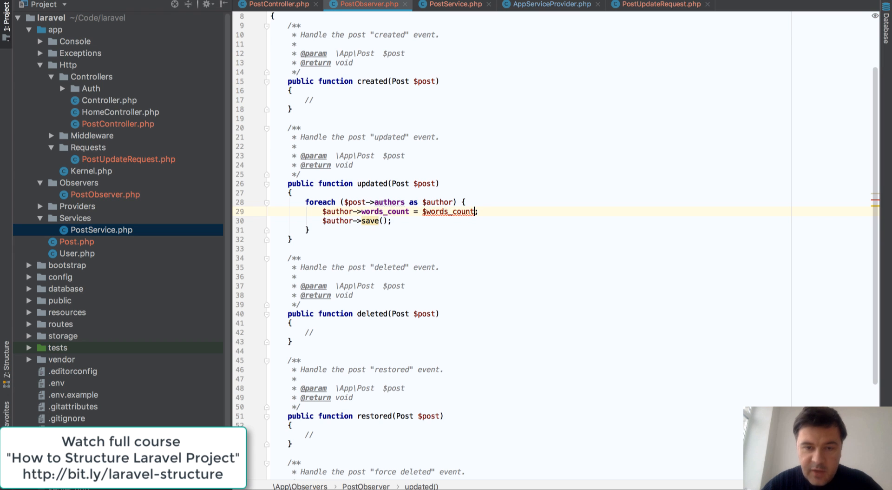
double_click(449, 211)
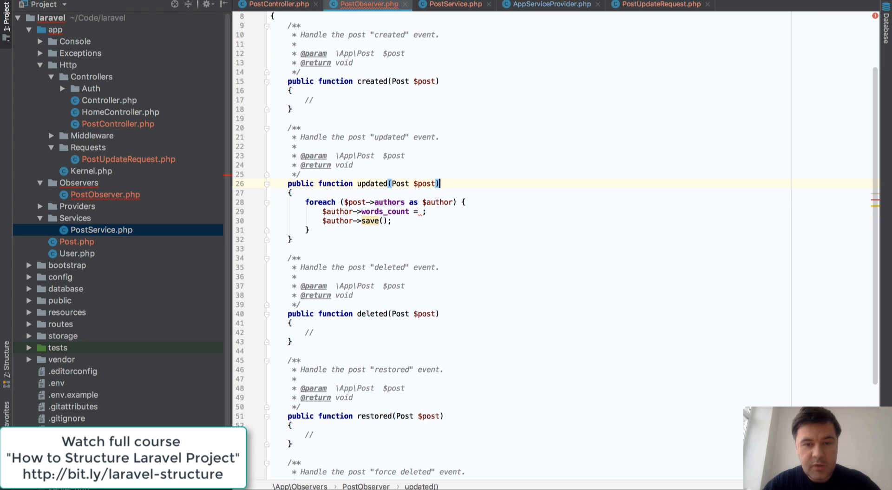
type(",")
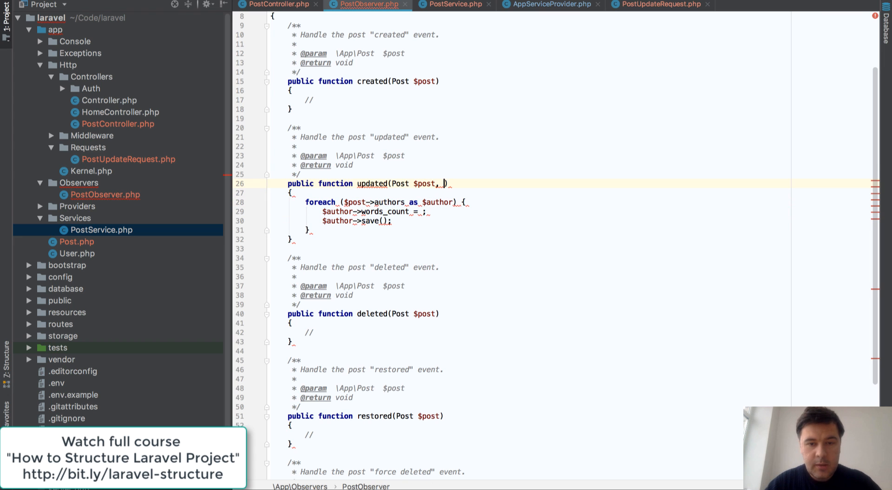
Add the App\Services namespace to PostService and return to PostObserver
left_click(454, 4)
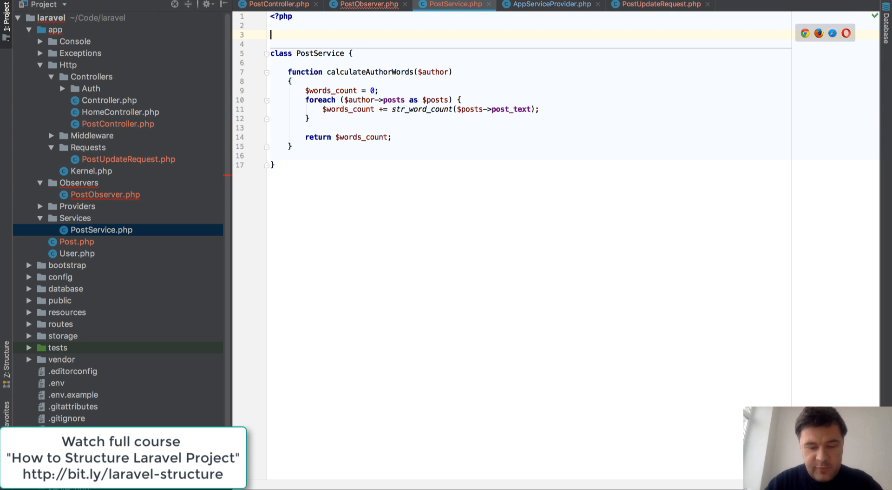
type("namespace App\\Services;")
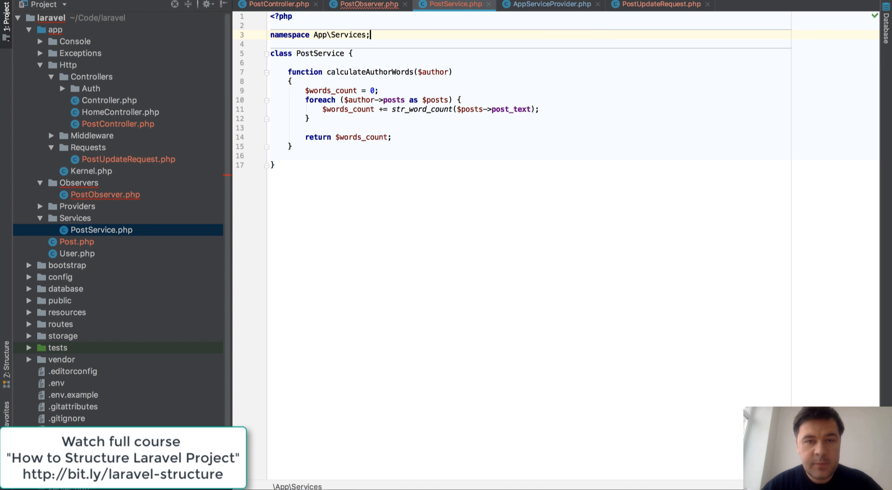
left_click(367, 5)
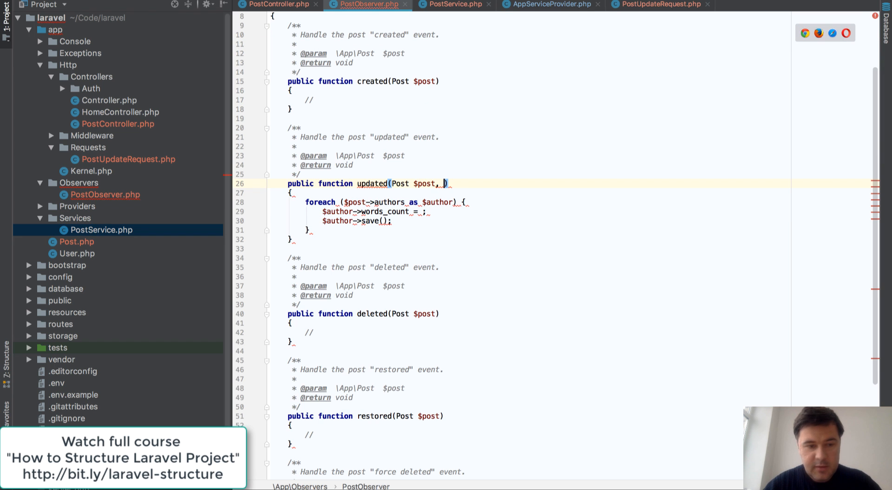
Inject PostService $postService and assign words_count from $postService->calculateAuthorWords($author)
type("PostService $postService")
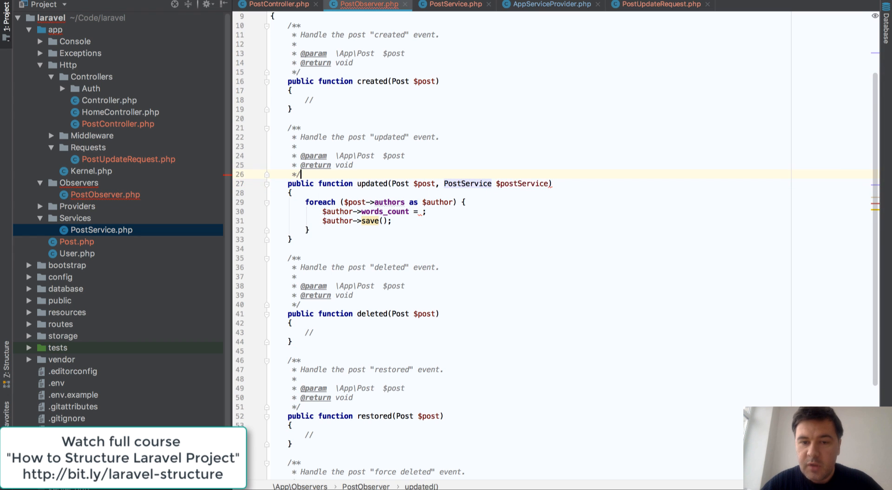
mouse_move(510, 183)
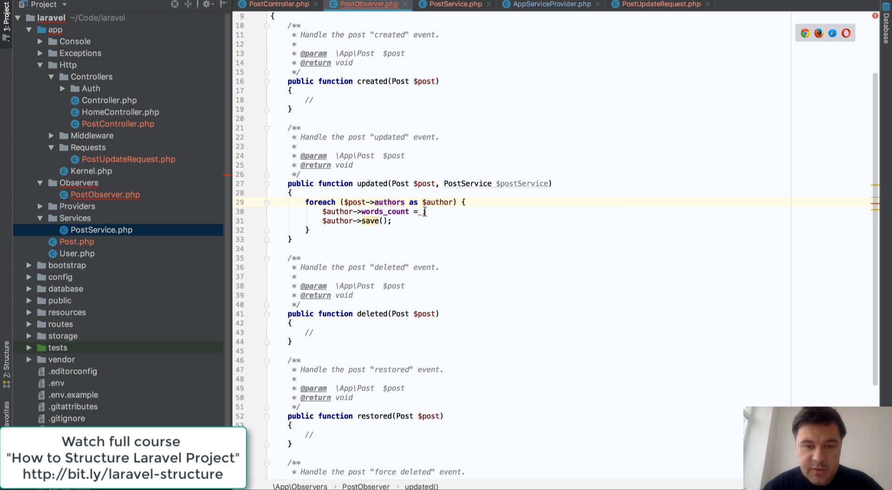
type("$po")
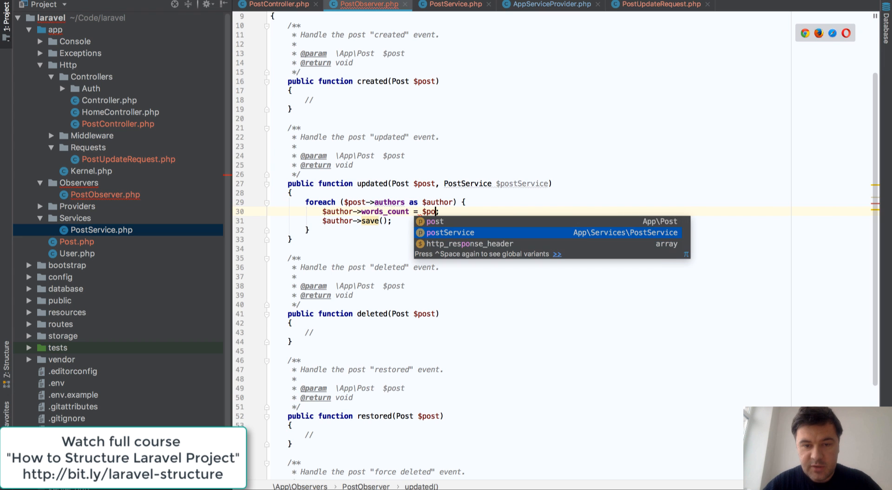
type("$postService->calculateAuthorWords()")
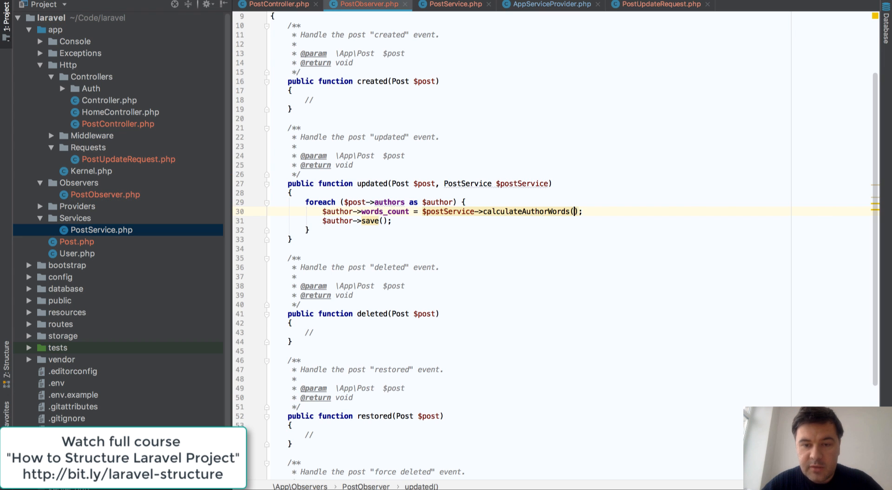
type("$author")
type("* @param PostSer")
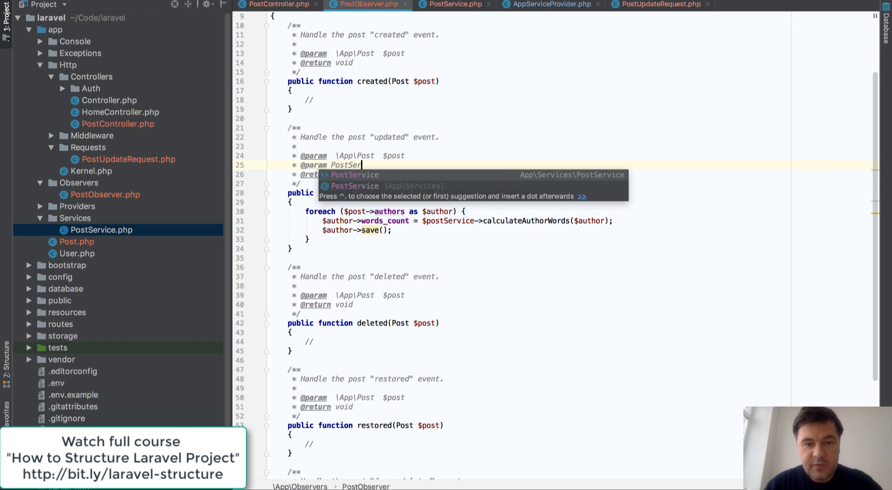
type("vice $postService")
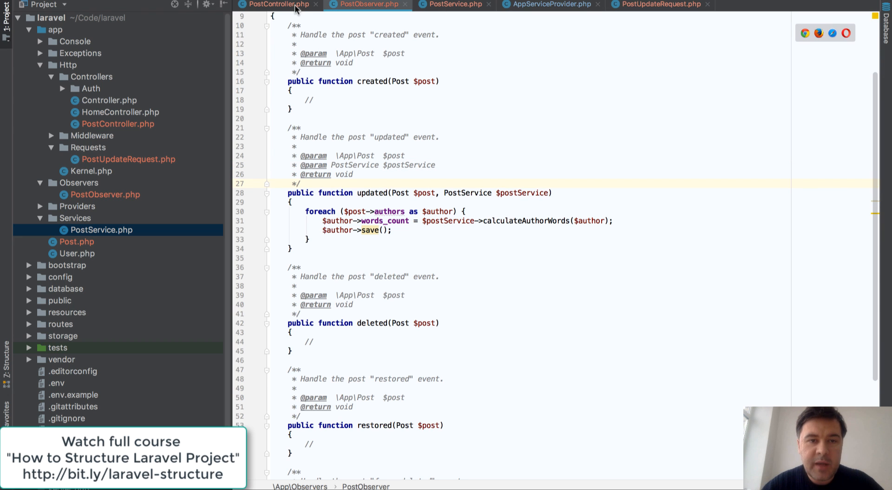
Check PostController's update and the calculateAuthorWords definition, then reopen PostController
left_click(277, 5)
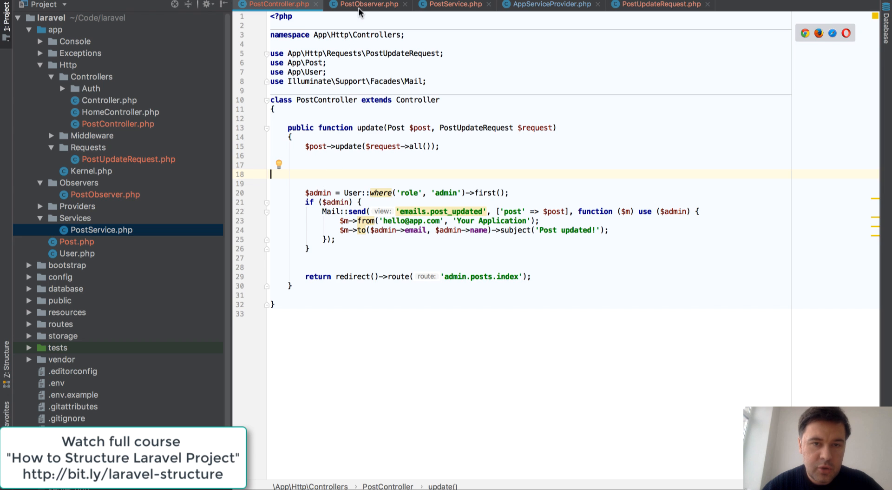
left_click(365, 5)
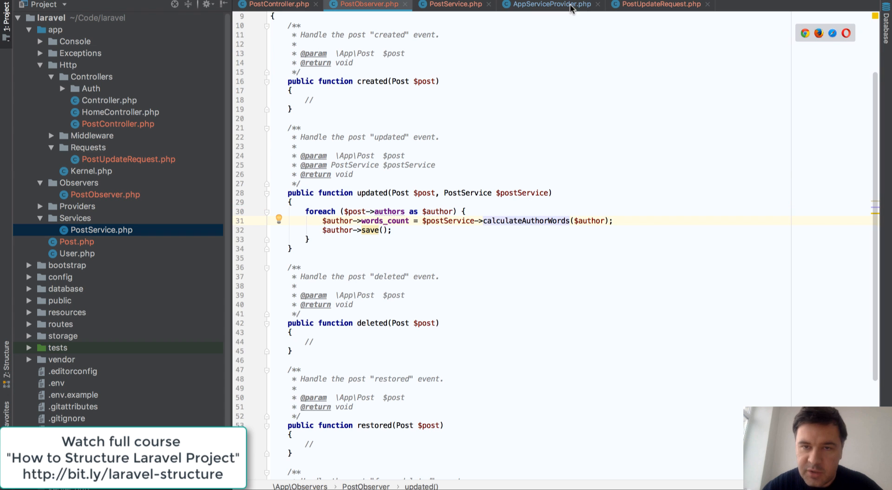
mouse_move(520, 152)
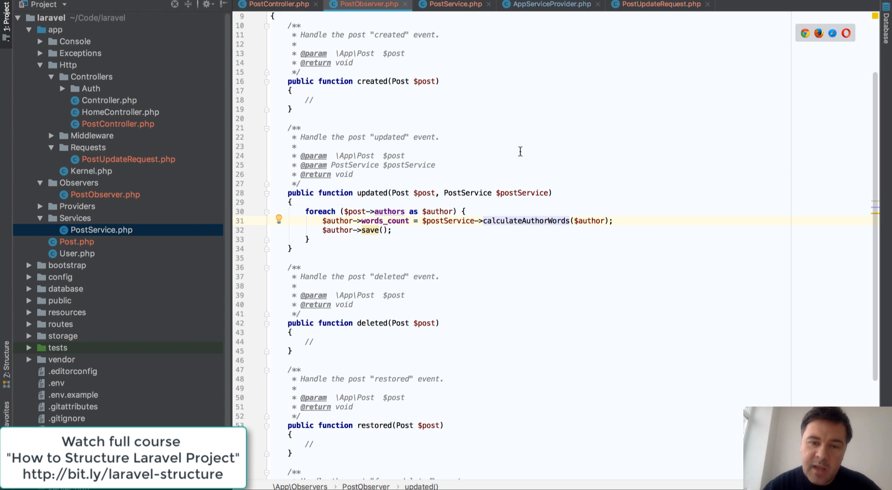
mouse_move(443, 220)
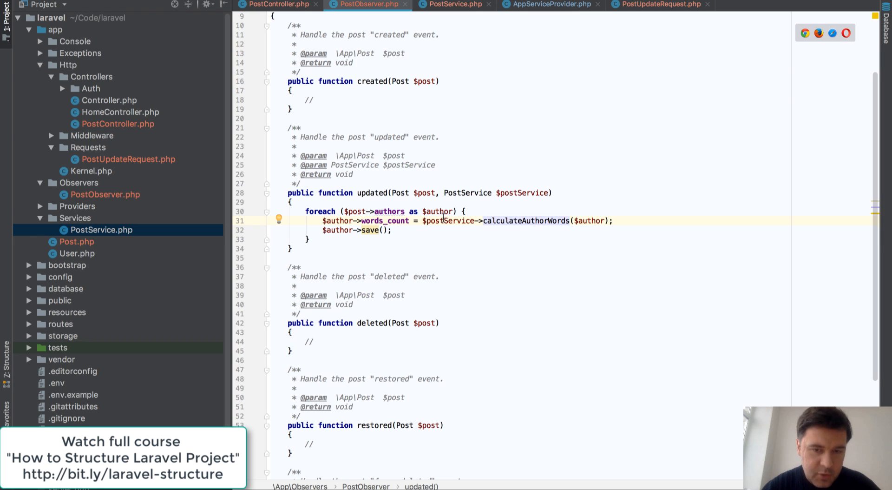
mouse_move(461, 223)
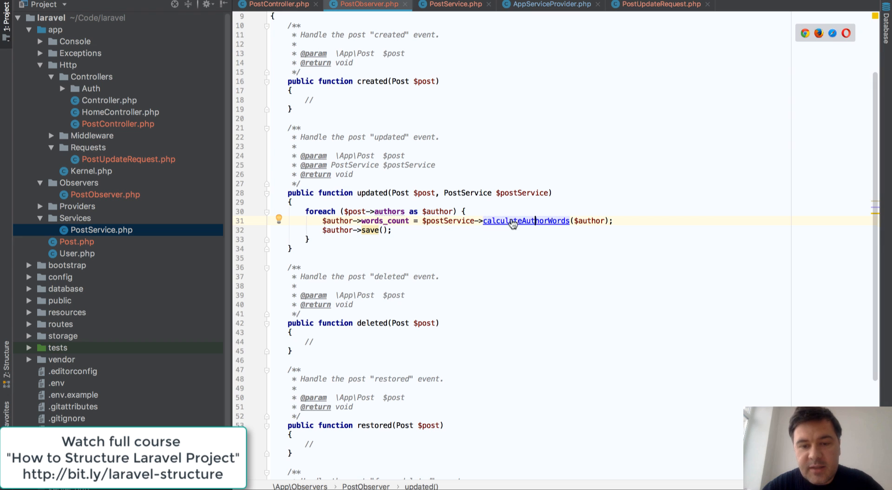
left_click(527, 221)
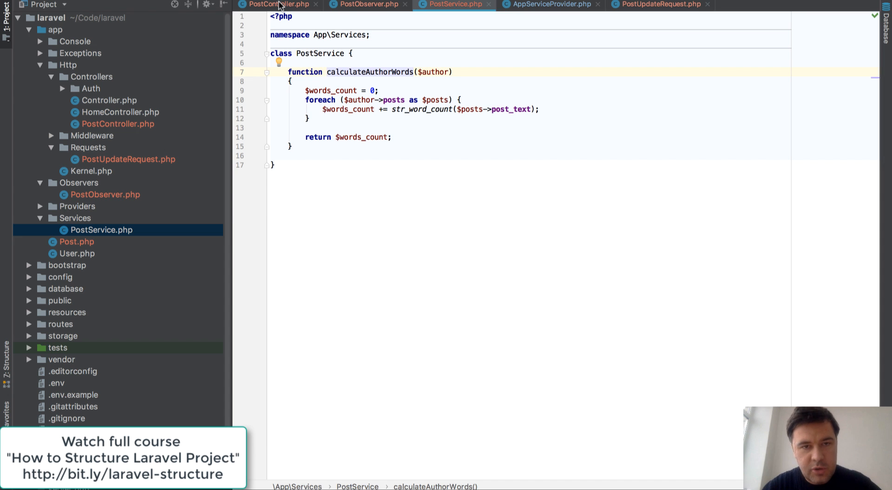
left_click(367, 4)
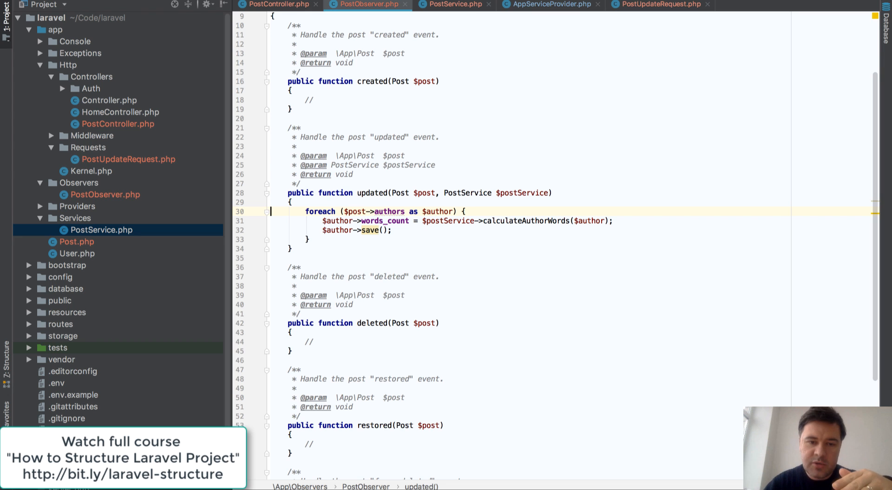
mouse_move(279, 7)
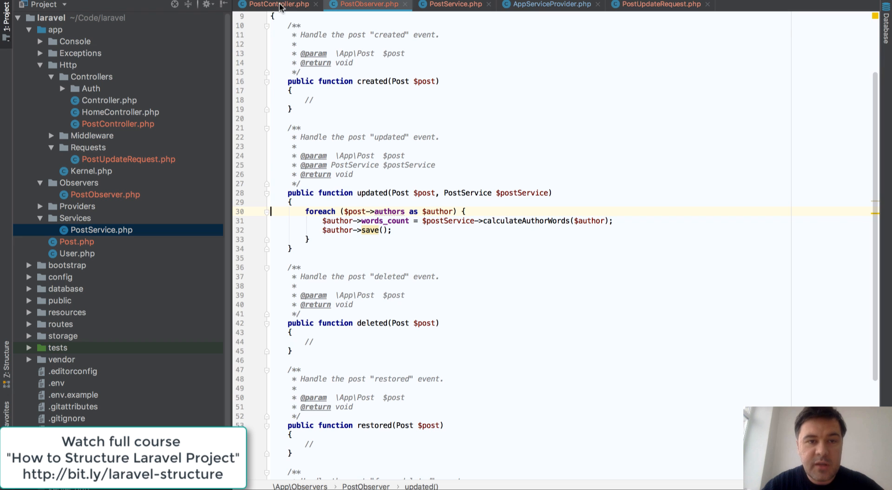
left_click(277, 5)
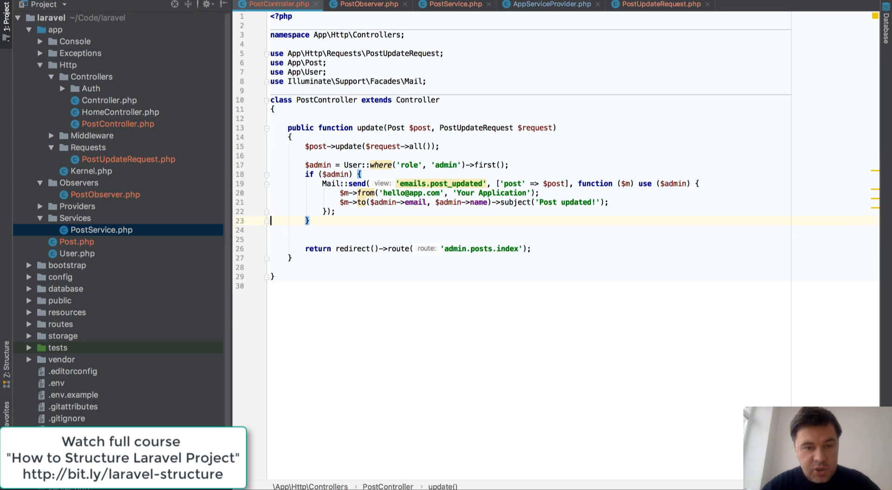
Run php artisan make:notification PostUpdatedNotification in the Homestead terminal
key("cmd+tab")
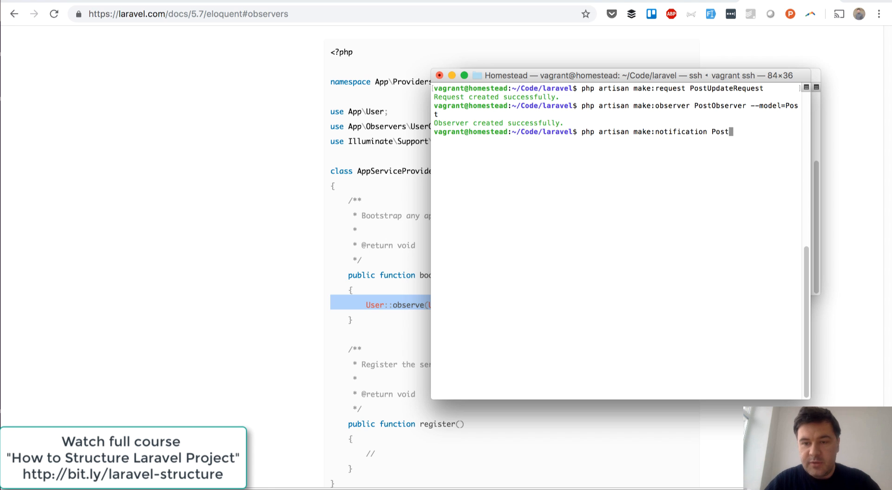
type("UpdatedNotification")
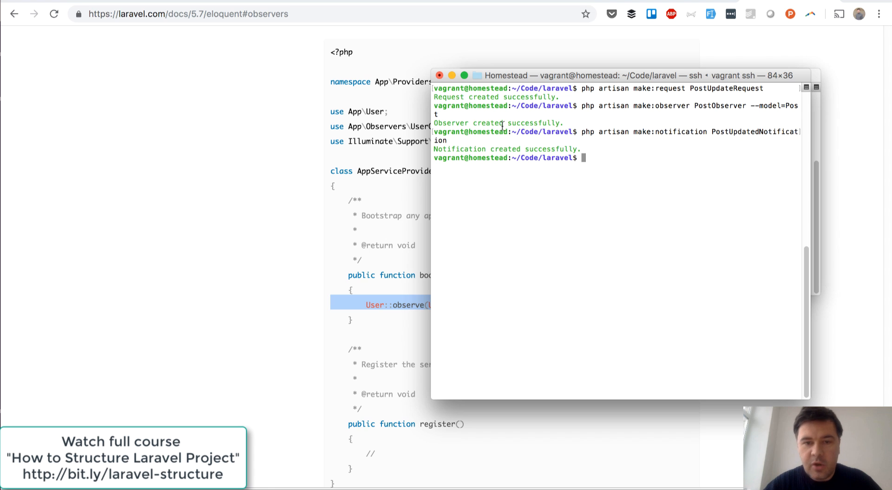
mouse_move(574, 272)
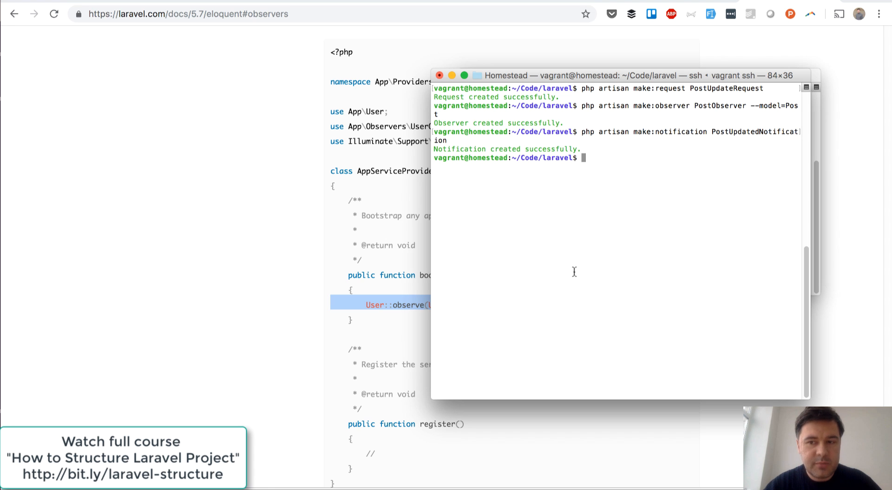
mouse_move(548, 285)
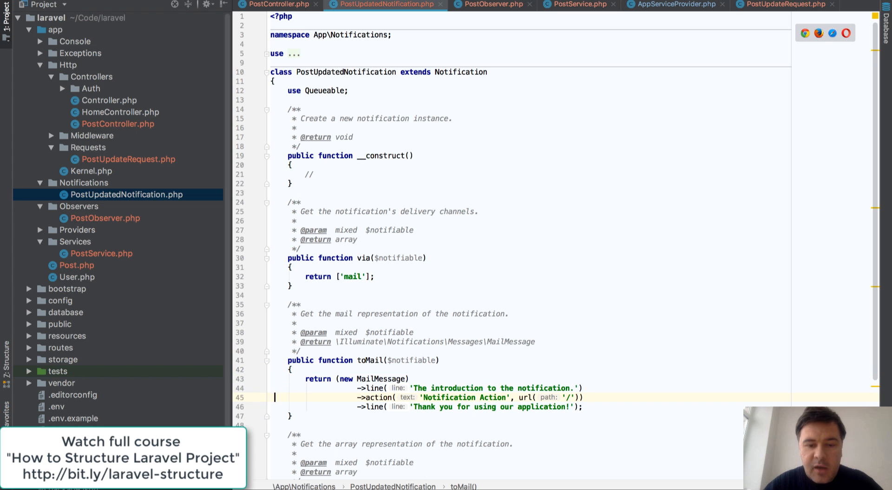
Replace the Mail::send block with $admin->notify(new PostUpdatedNotification), importing the class
scroll("down", 3)
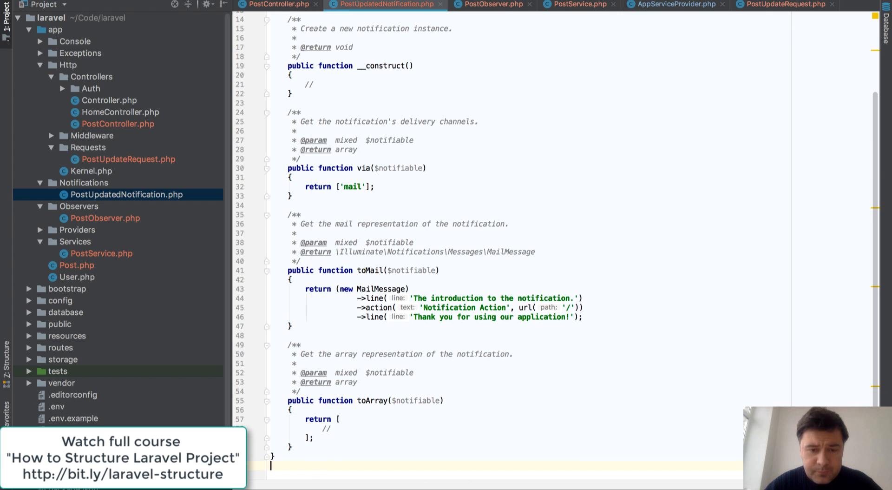
left_click(276, 4)
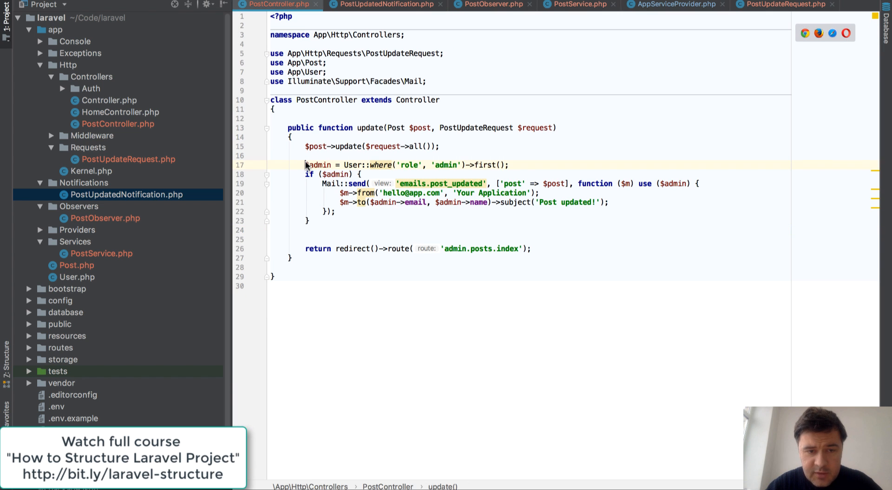
key("Enter")
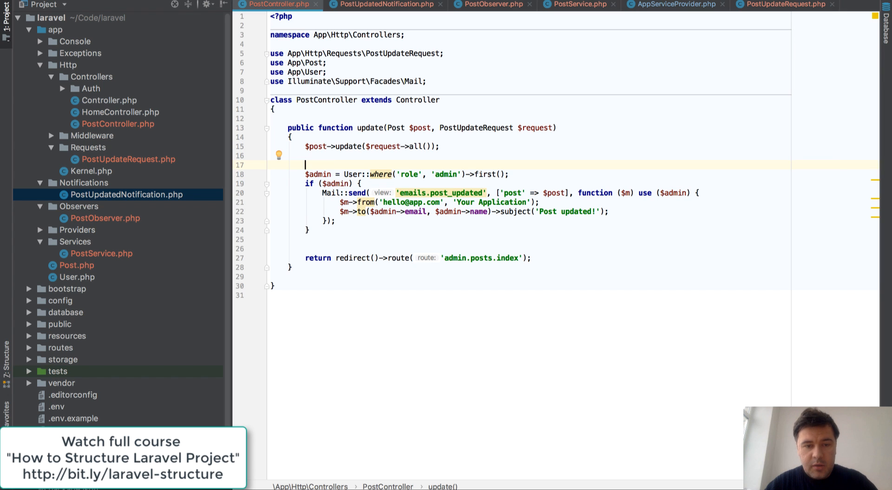
type("$a")
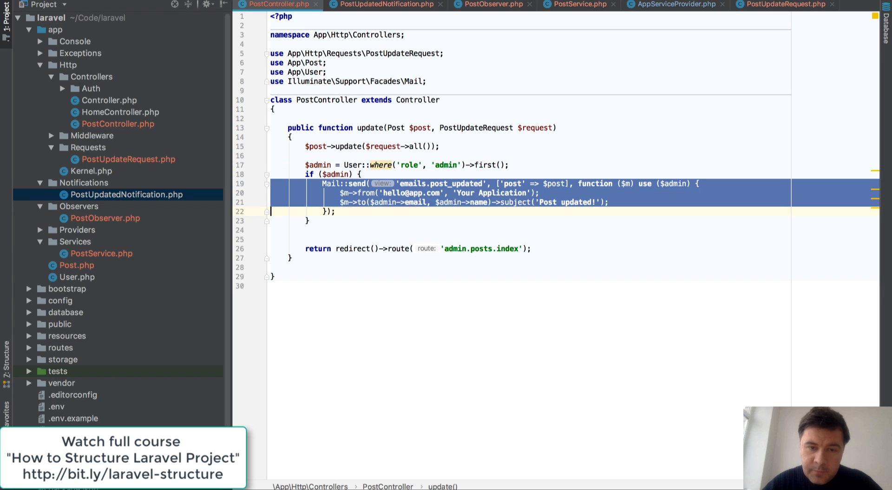
key("Delete")
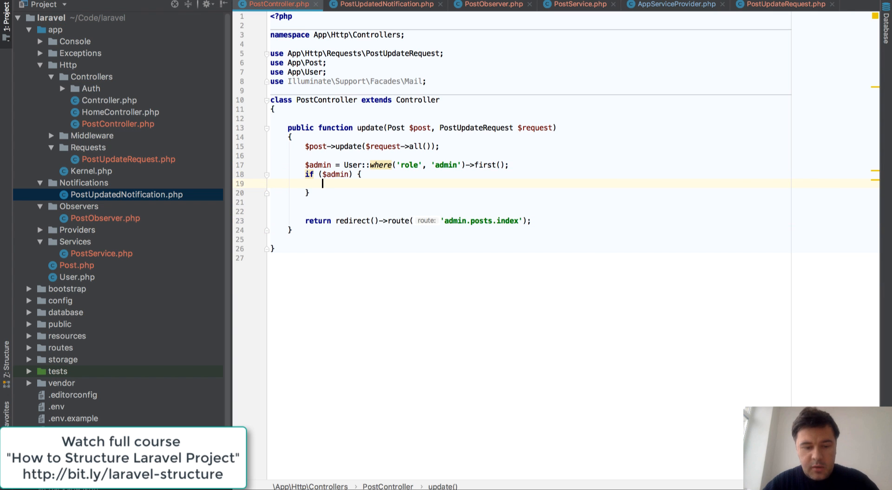
type("$admin->")
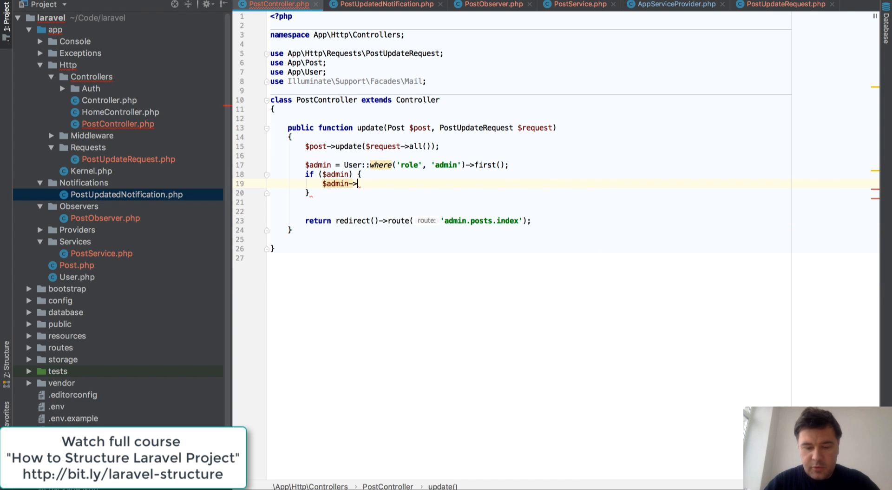
type("notify();")
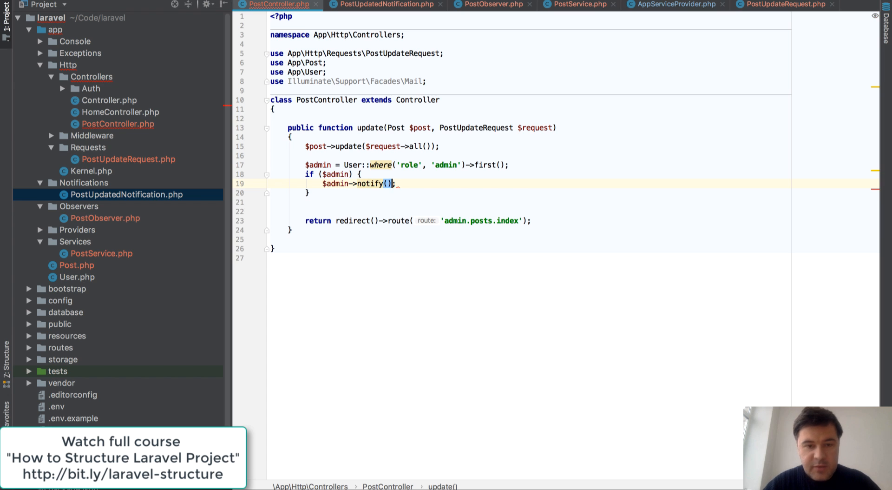
type("PostUpdatedNotificatio")
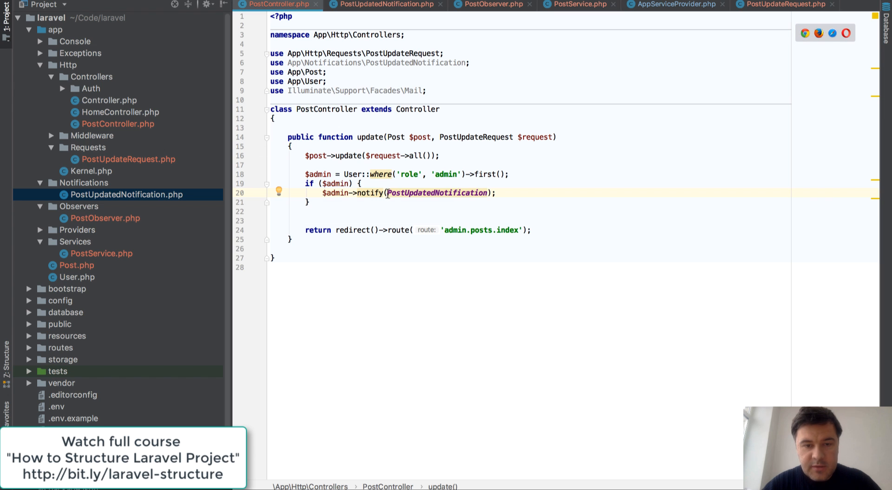
type("new")
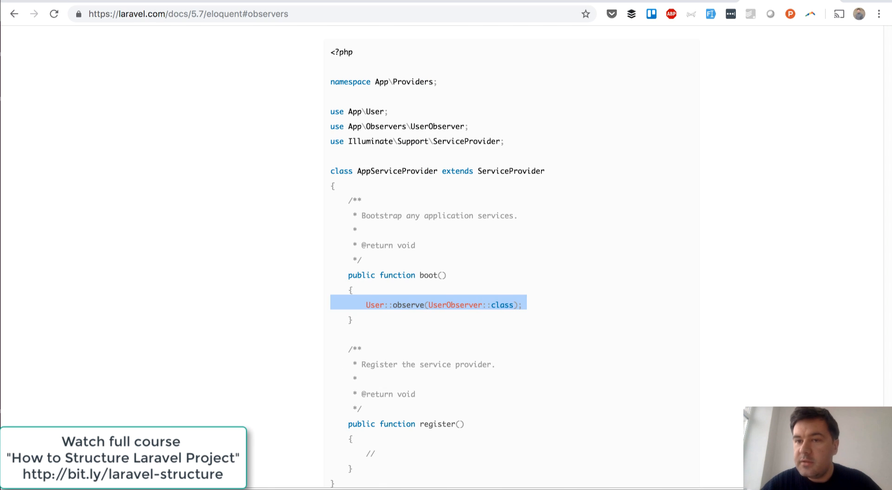
Search Google for 'laravel notifications' and look up notify usage in the 5.7 docs
type("laraveldaily.com")
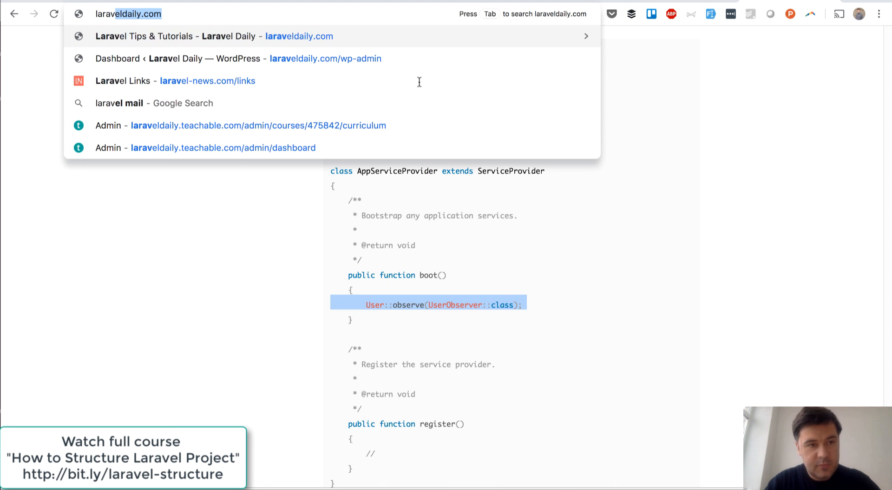
type("laravel notifications")
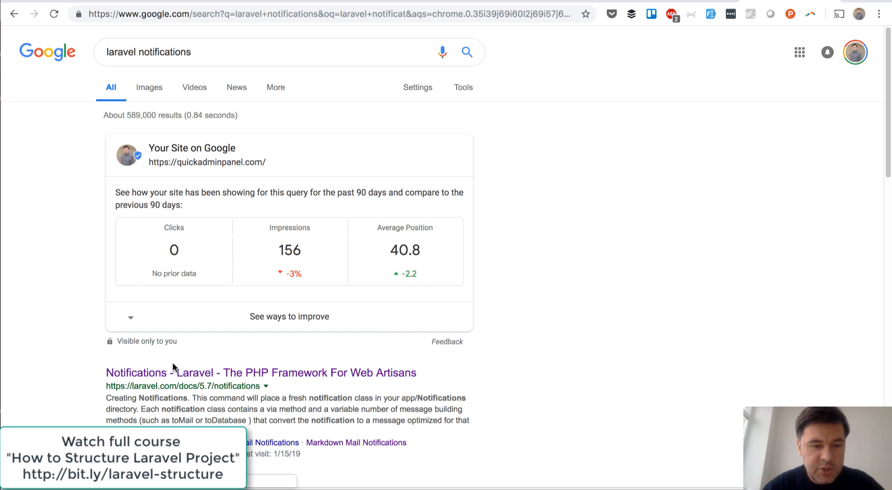
left_click(260, 372)
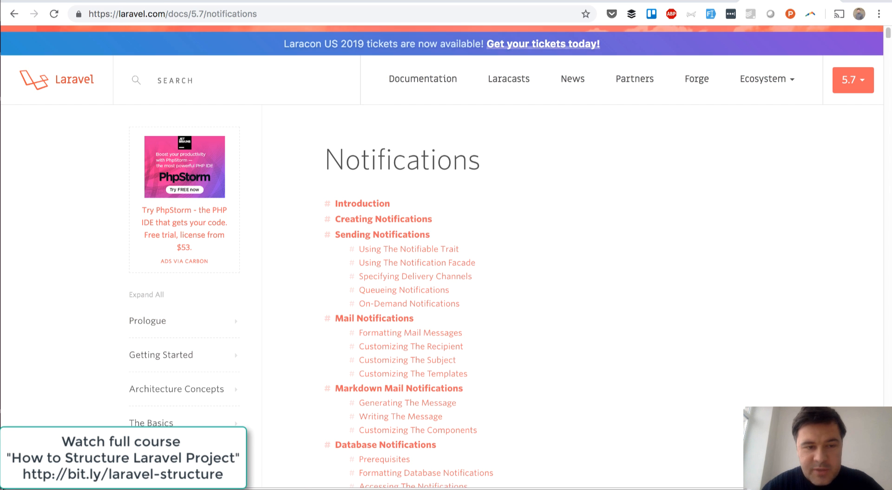
scroll("down", 3)
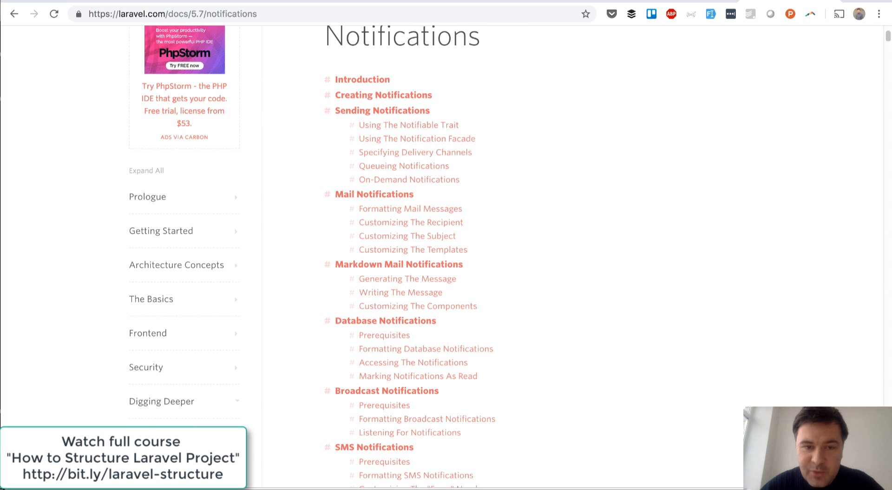
type("mail::to")
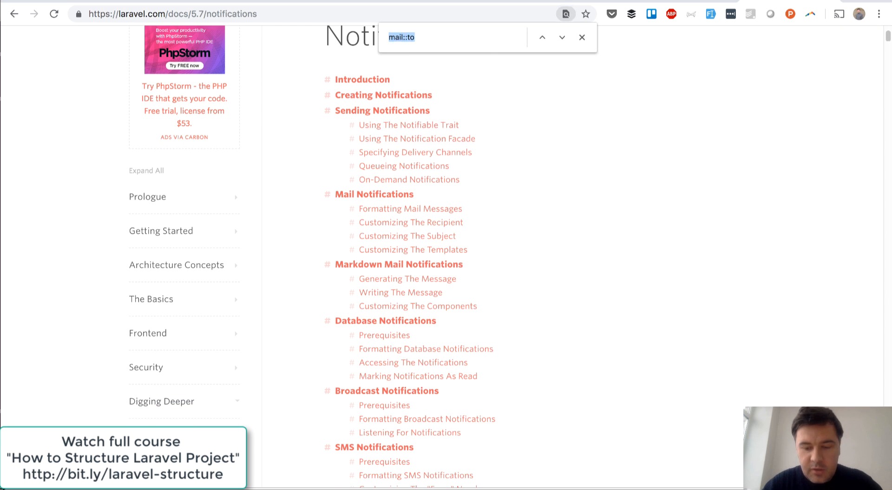
type("->noty")
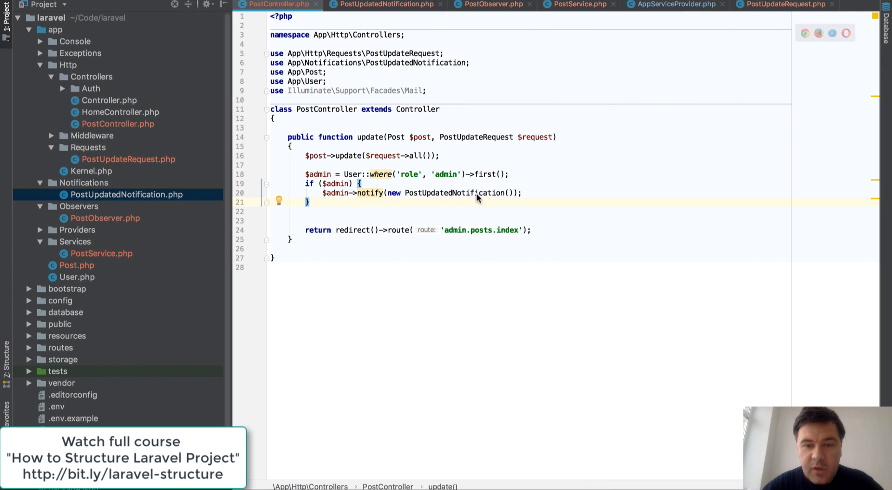
Pass $post into new PostUpdatedNotification($post) and open the notification class
type("$post")
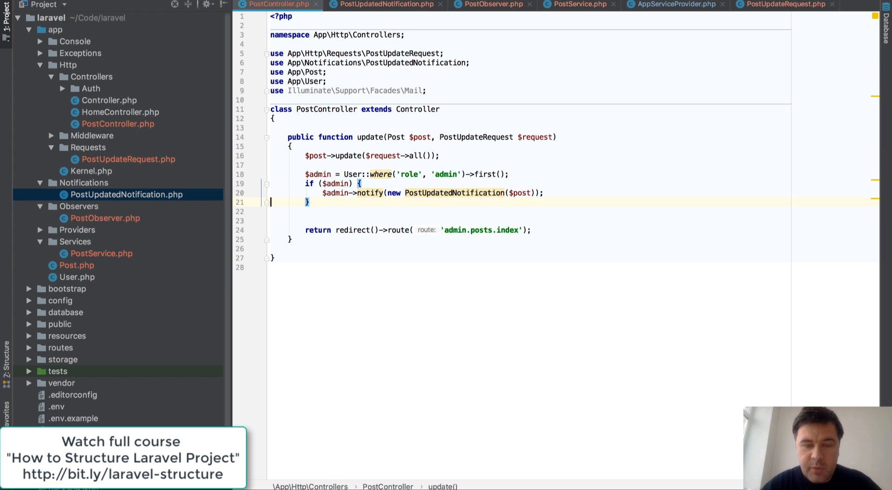
left_click(386, 5)
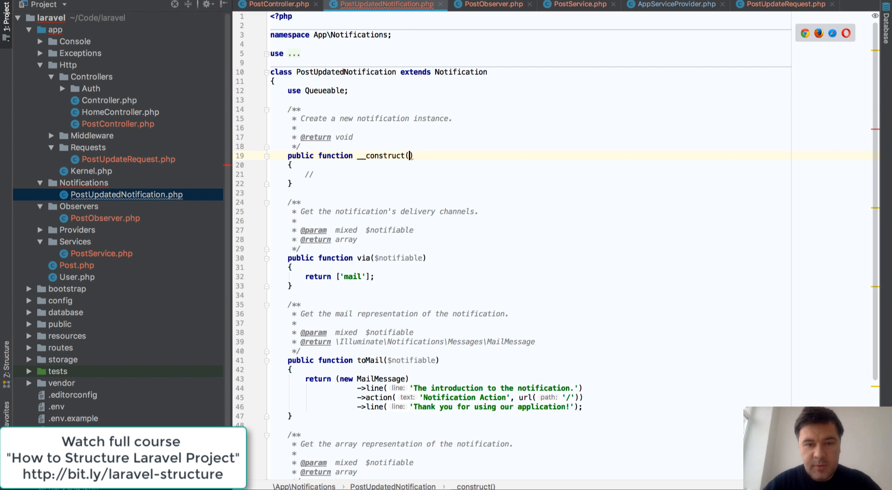
Accept Post $post in the constructor and store it in a private $post property
type("Post")
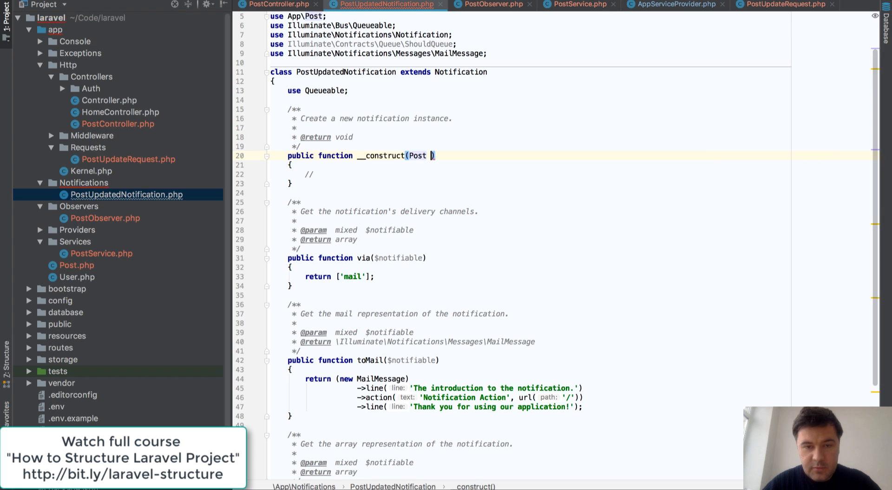
type("$post")
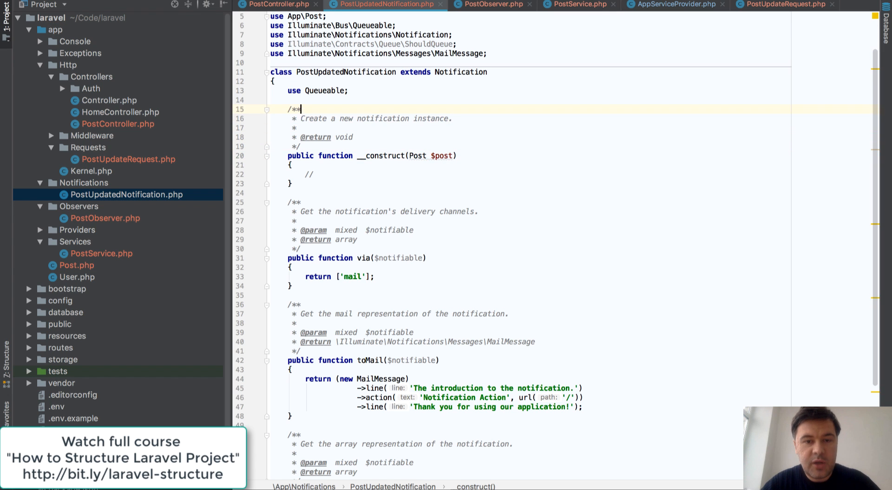
type("private")
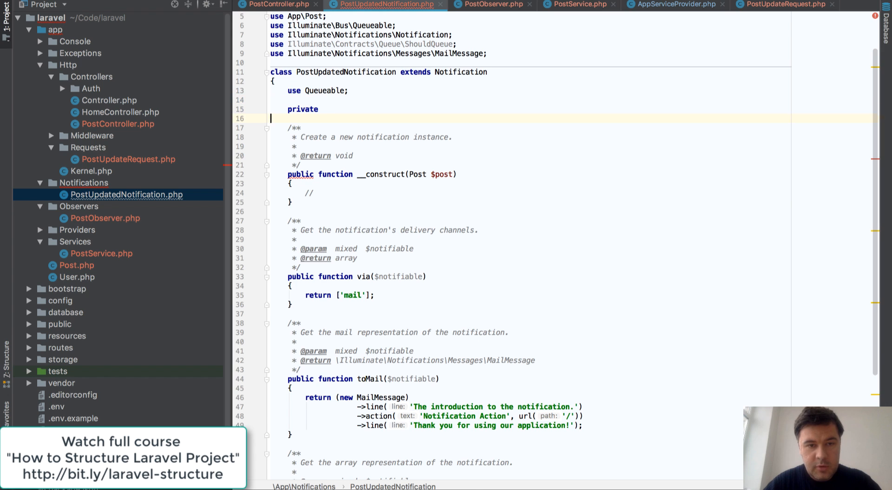
type("$post;")
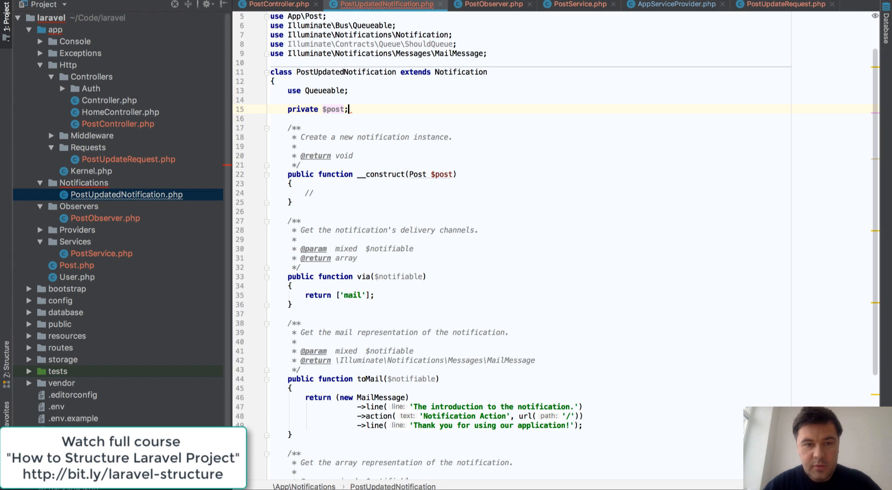
type("$this->post -")
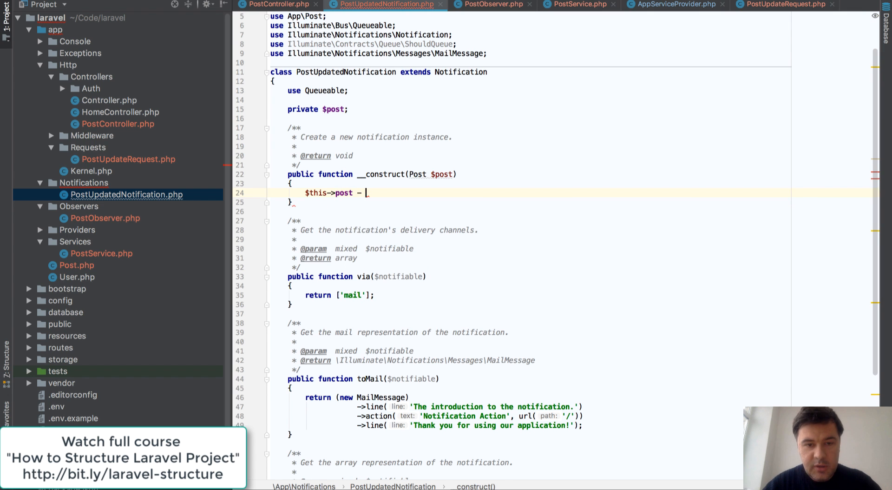
type("= $post;")
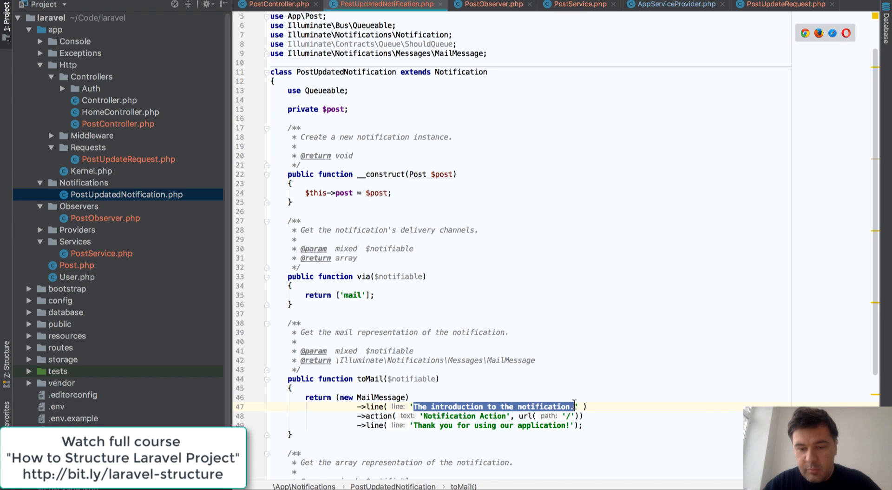
Make the mail line read 'Post was updated: ' . $this->post->name
type("Post was ' )")
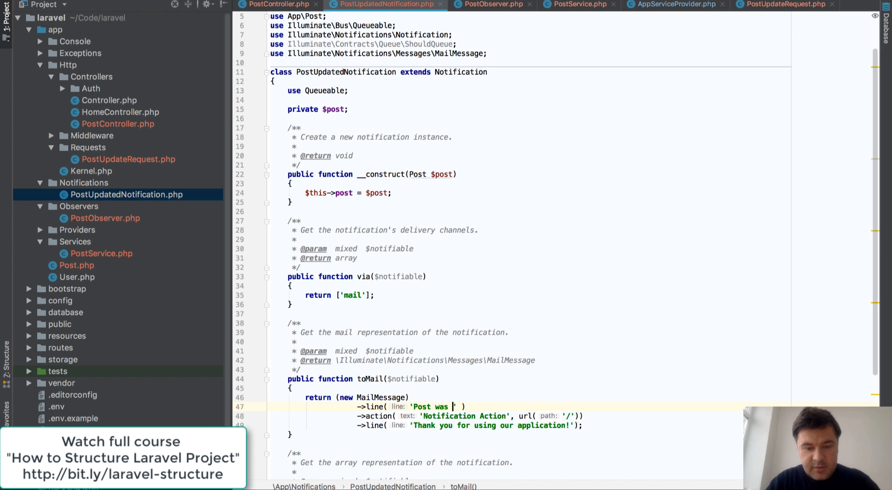
type("updated:")
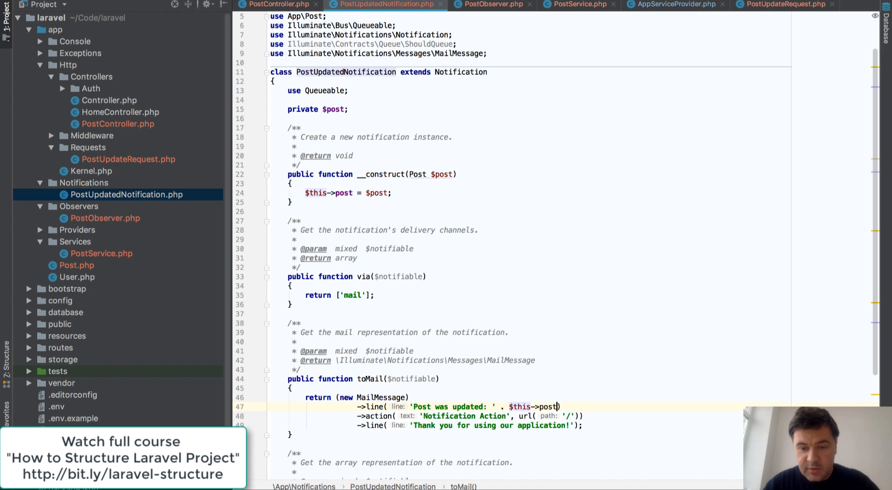
type("->name")
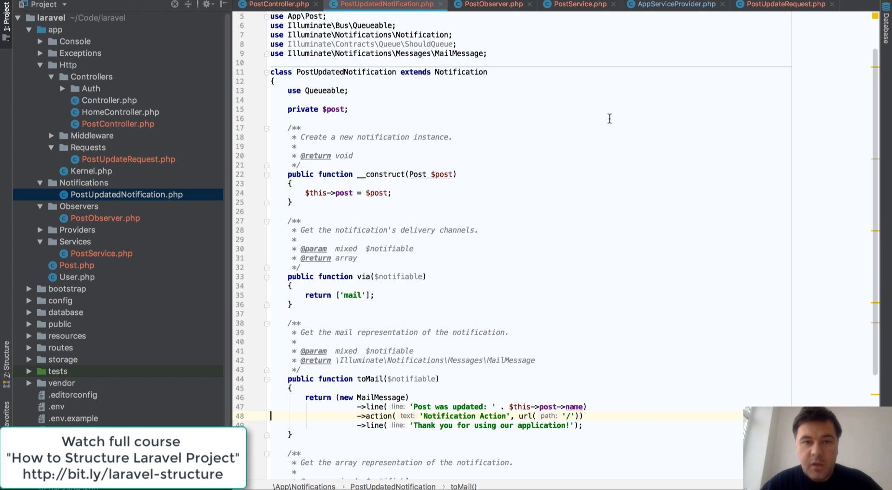
left_click(278, 4)
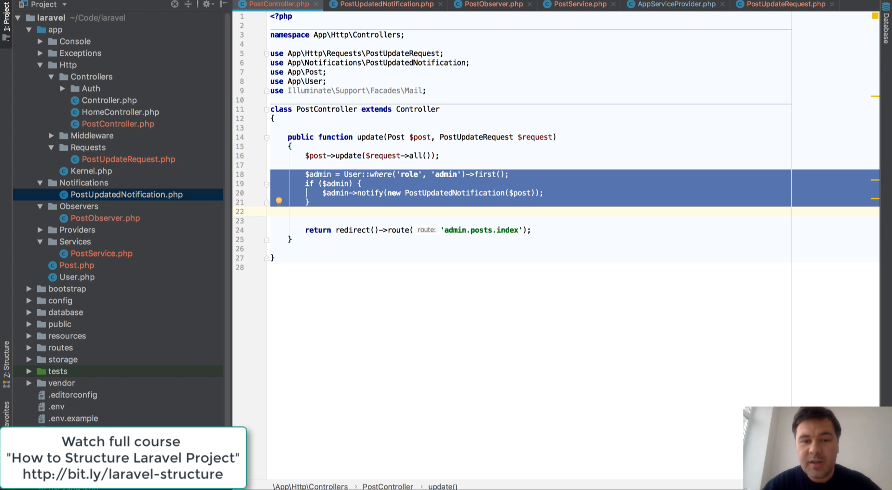
Select the admin lookup and notify block (lines 18–21) in PostController
left_click(271, 202)
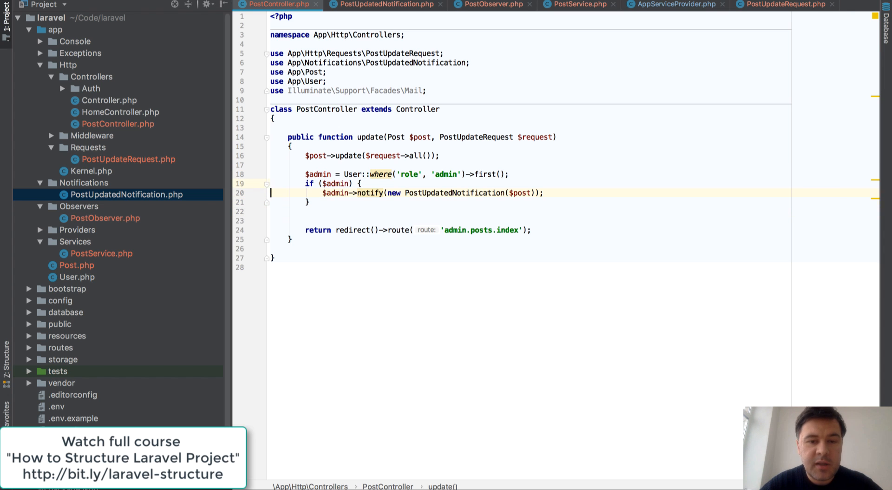
left_click_drag(304, 175, 309, 202)
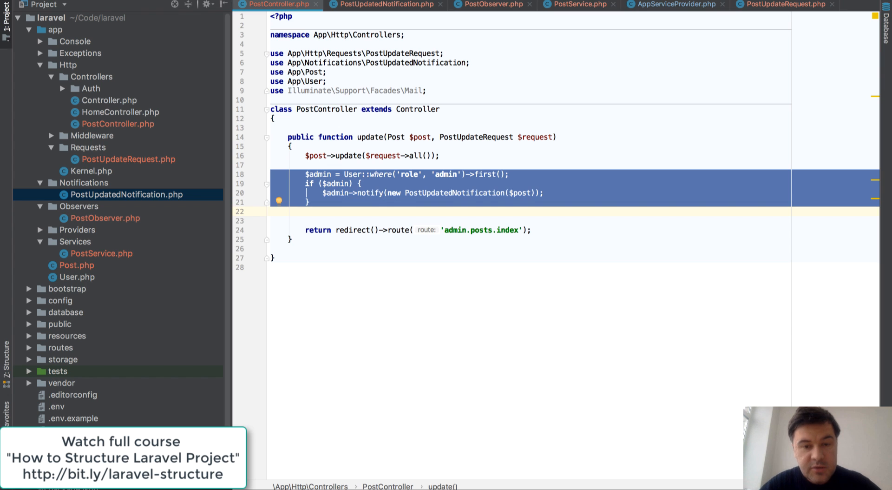
left_click(271, 221)
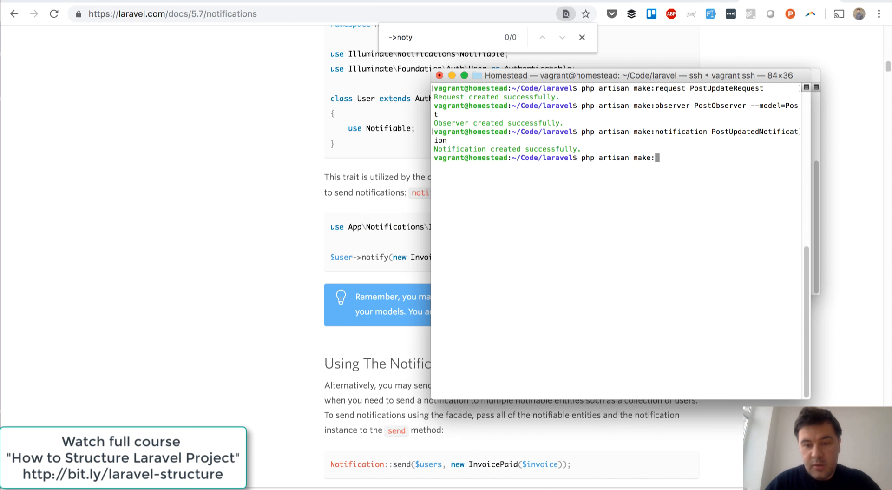
Run php artisan make:job SendPostUpdatedJob in the Homestead terminal
type("job Send")
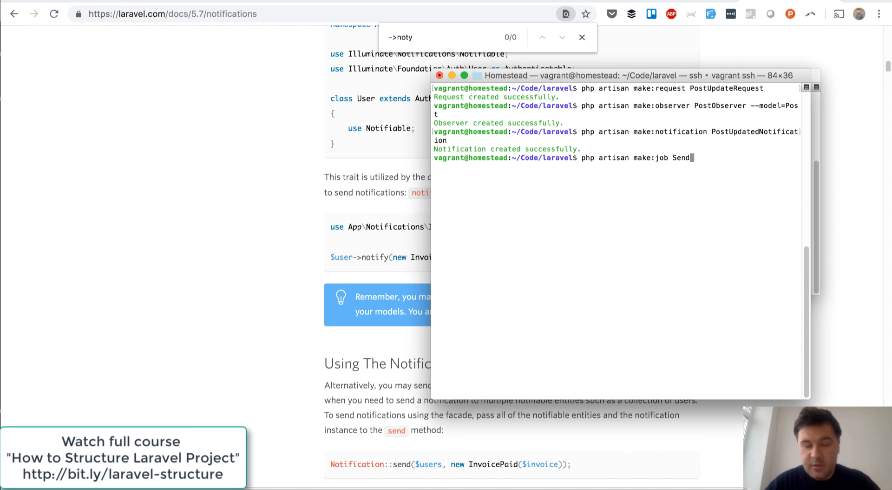
type("PostUpdate")
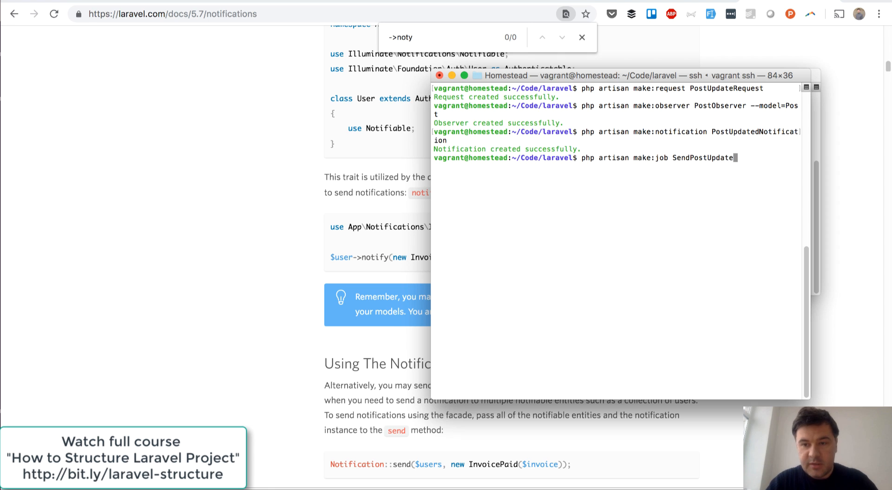
type("Job")
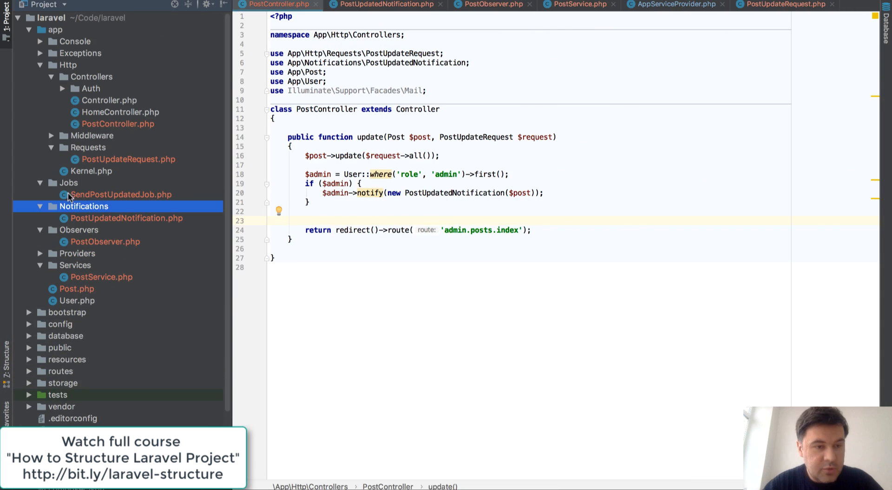
Compare the new SendPostUpdatedJob class against PostController's admin notification code
left_click(121, 194)
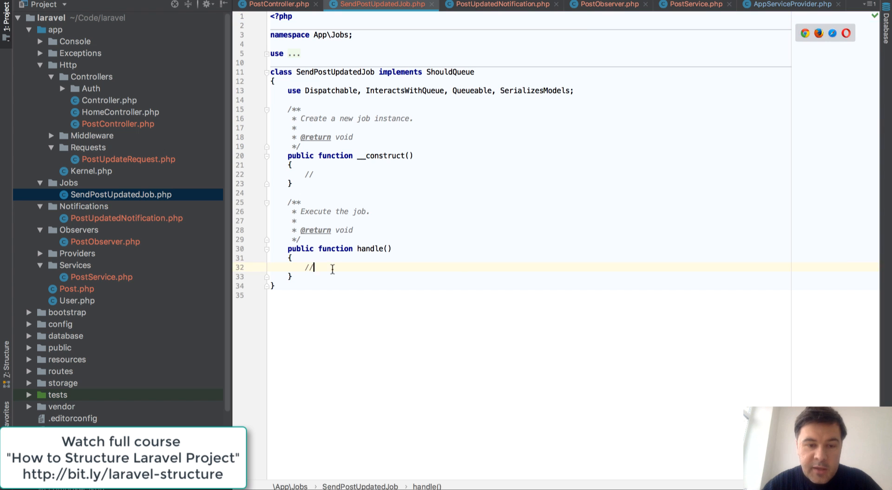
left_click(278, 5)
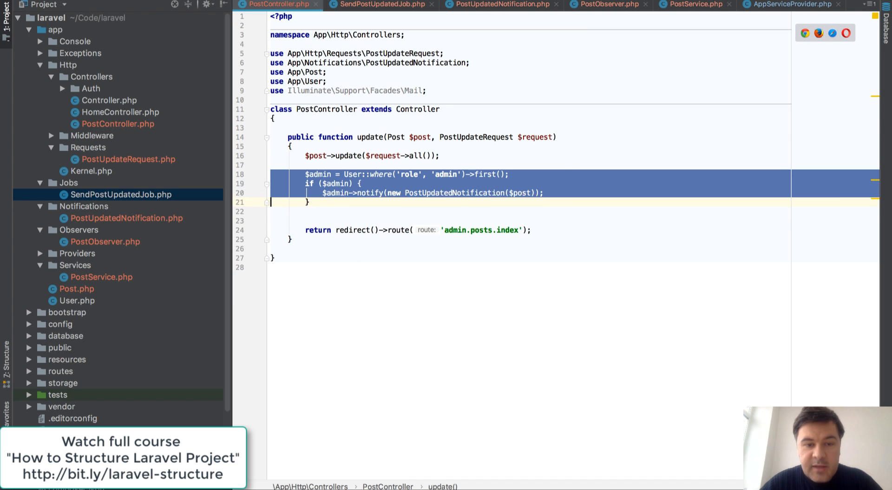
left_click(379, 5)
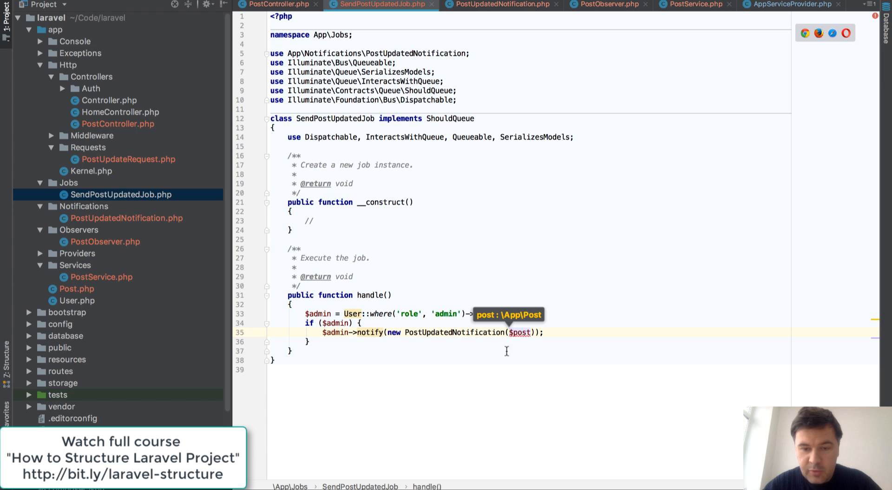
key("ctrl+tab")
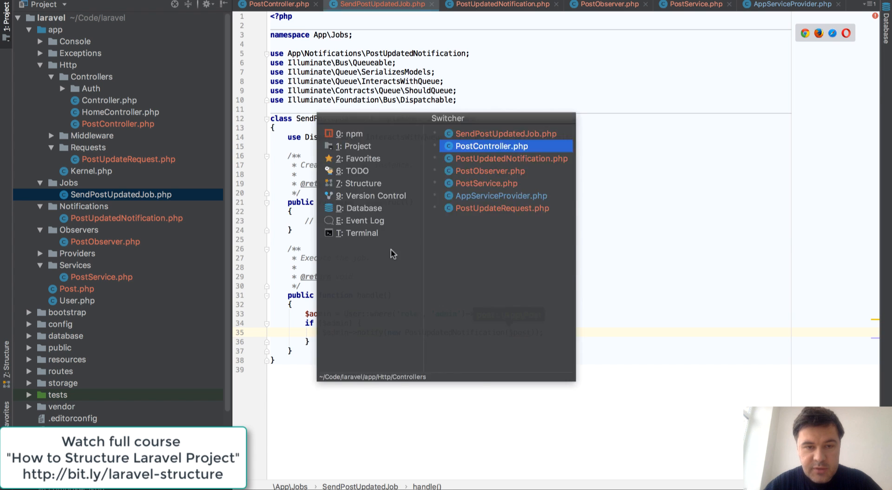
key("Escape")
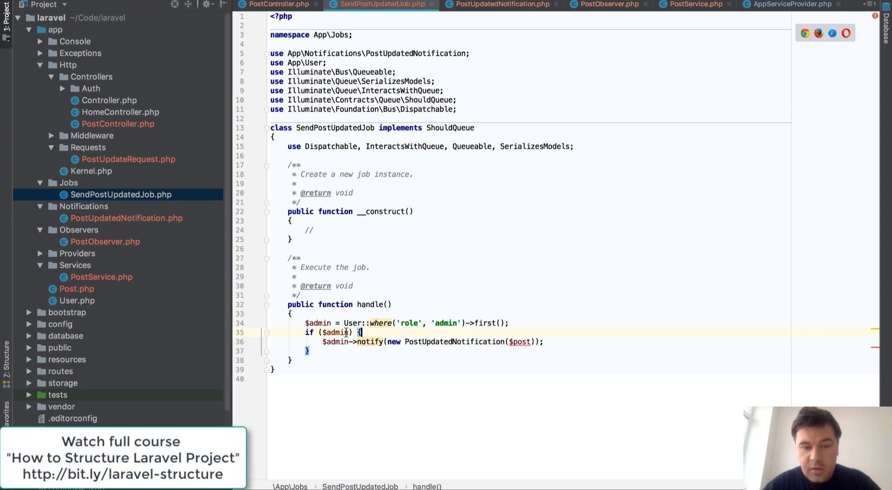
mouse_move(518, 341)
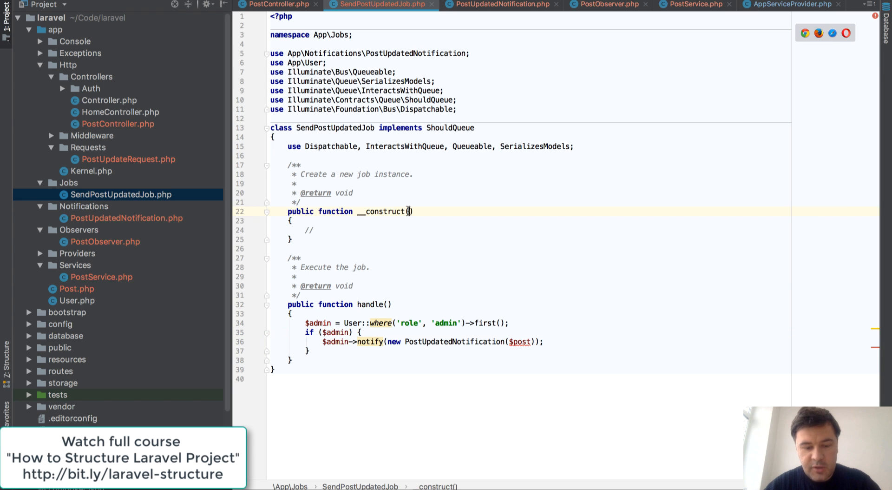
Add a Post $post constructor parameter and private $post property, and notify with $this->post in handle()
type("Post $post")
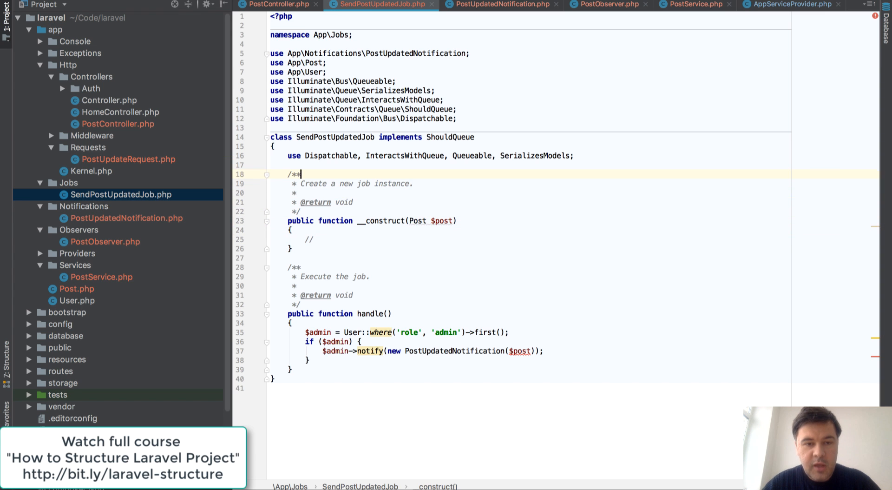
type("private $post;")
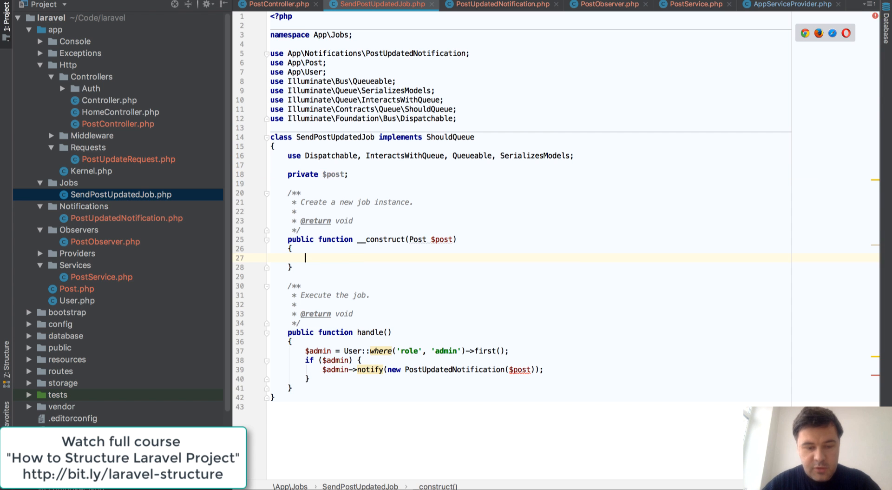
type("$this->post =")
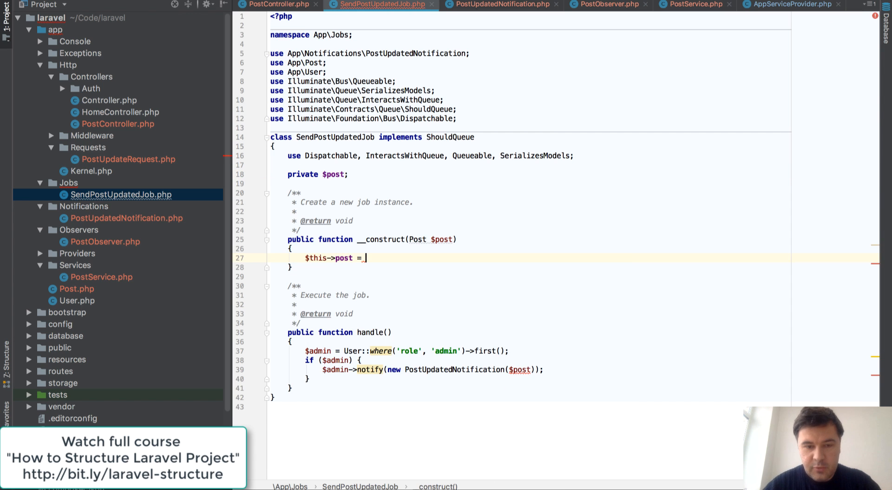
type("$post;")
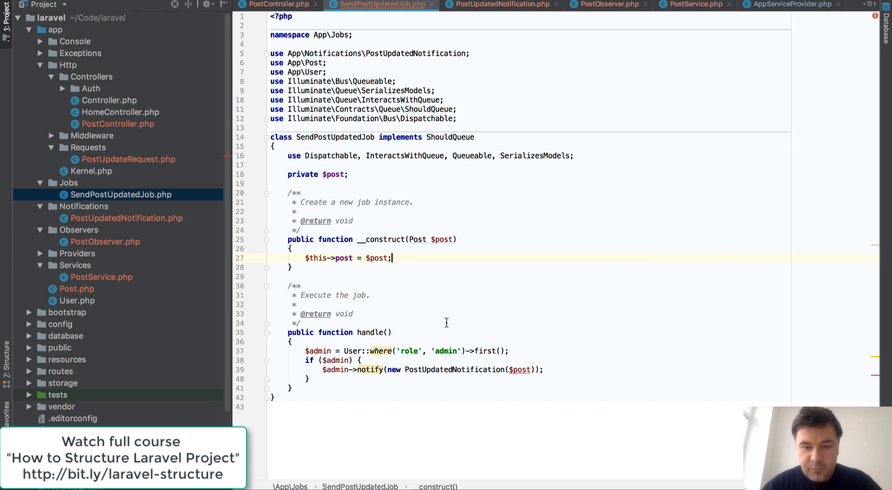
type("$this")
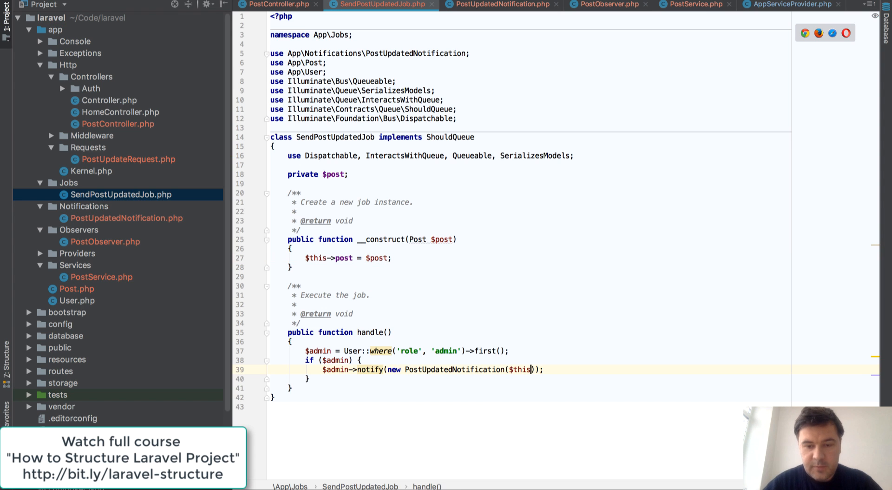
type("->post")
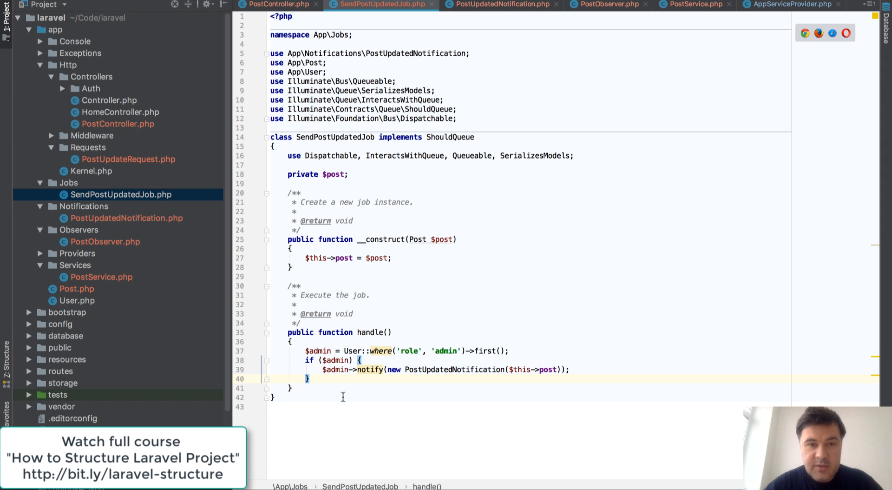
Add dispatch(new SendPostUpdatedJob($post)) after PostController's update call, importing the job class
left_click(278, 4)
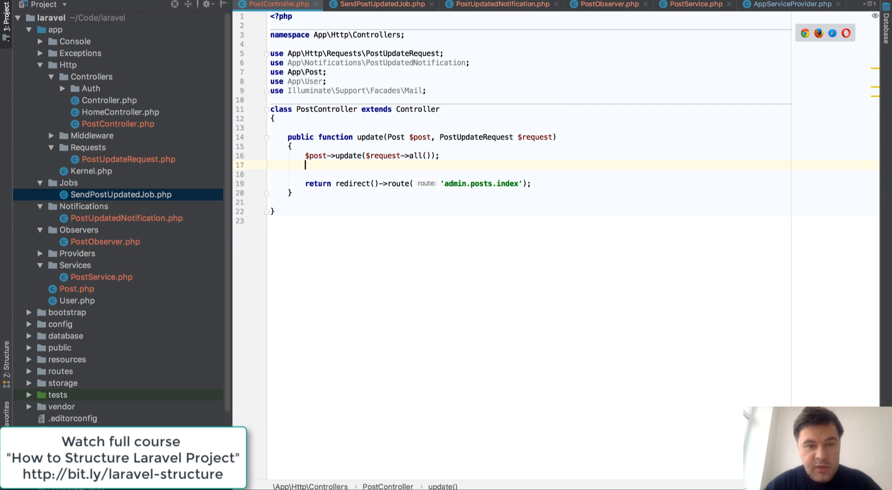
type("dispatch(")
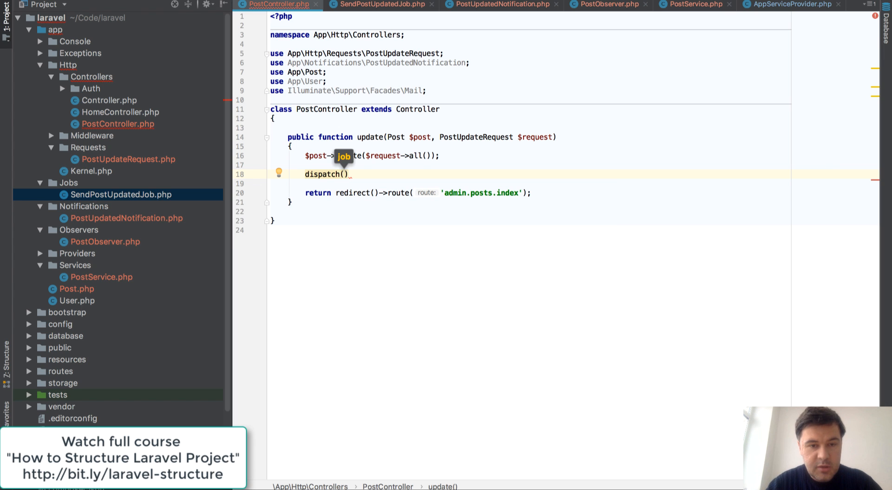
type("new")
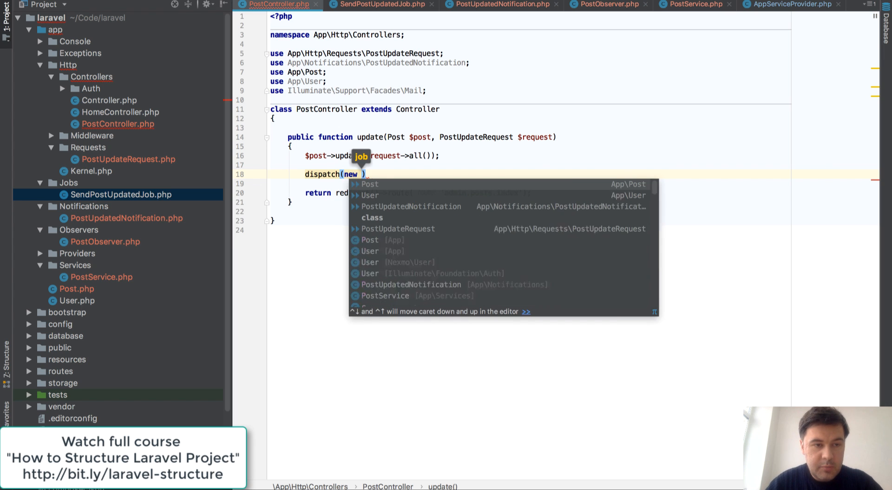
type("Post")
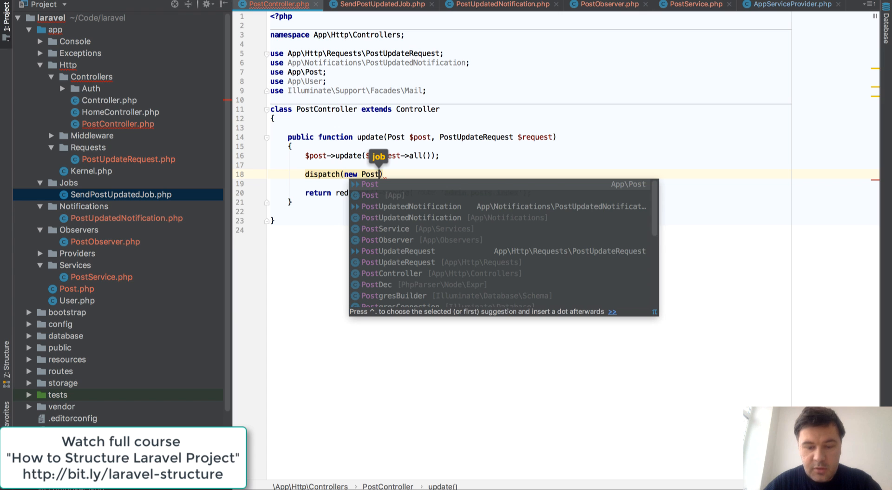
type("UpdatedJob(")
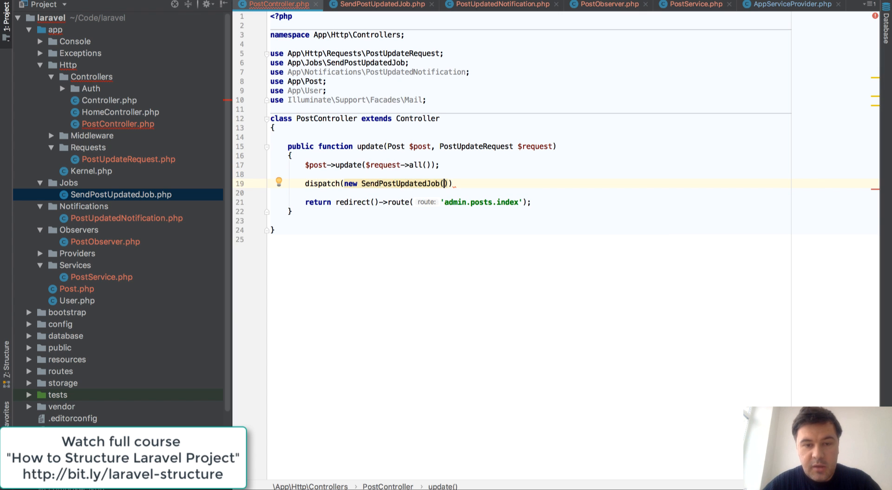
type("$post")
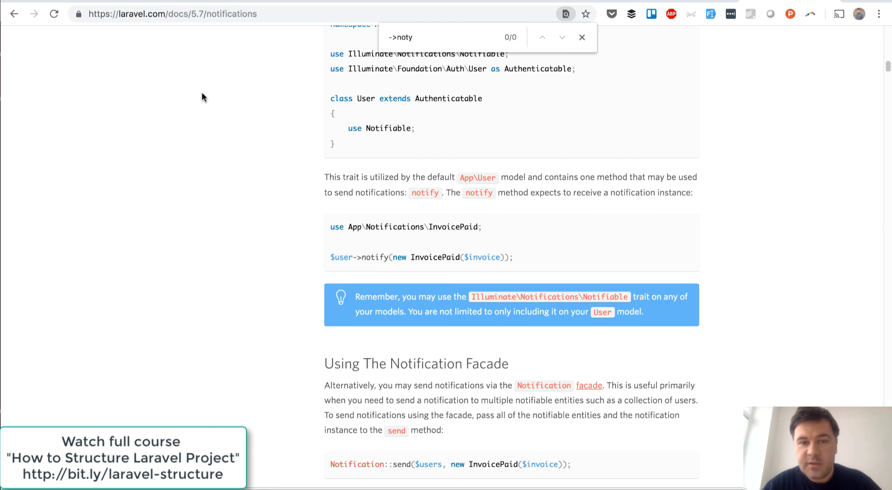
Search Google for 'laravel jobs dispatch' and read the Laravel 5.7 queues docs on Dispatching Jobs
type("laravel jobs")
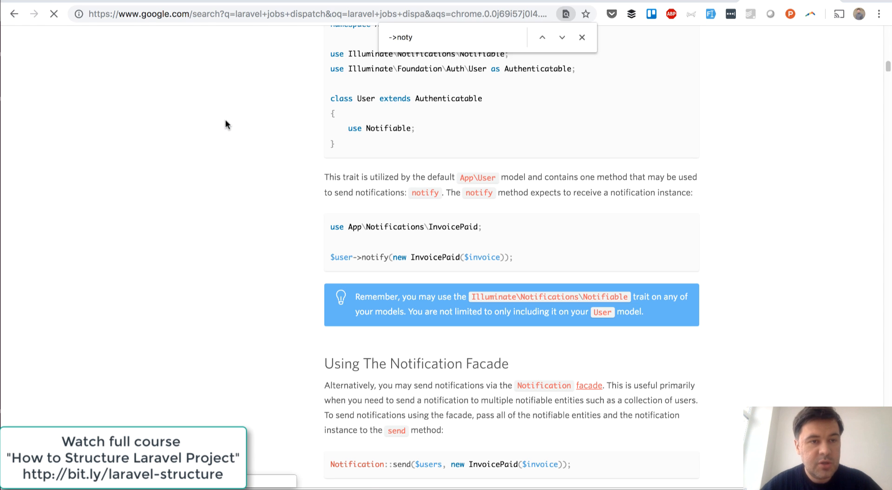
left_click(13, 14)
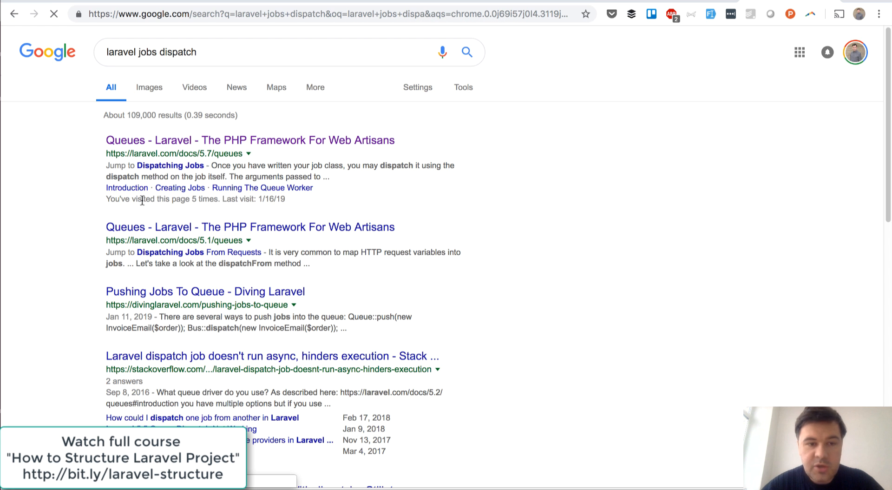
left_click(249, 139)
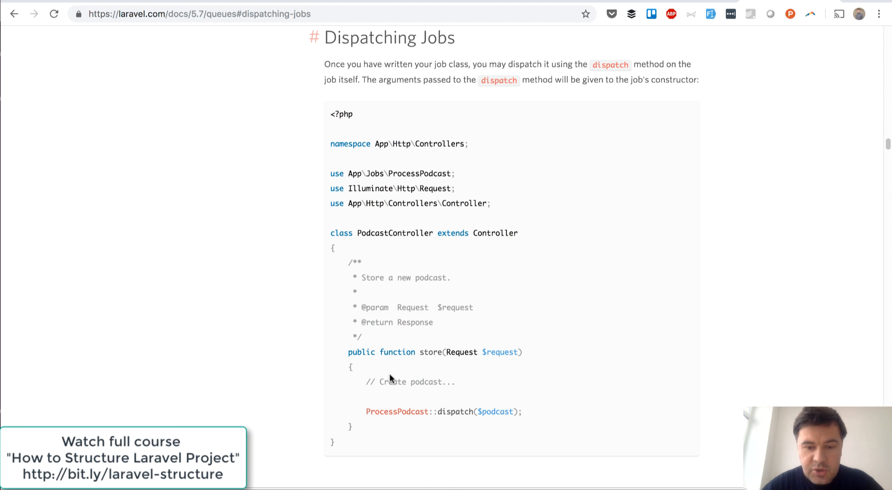
scroll("down", 3)
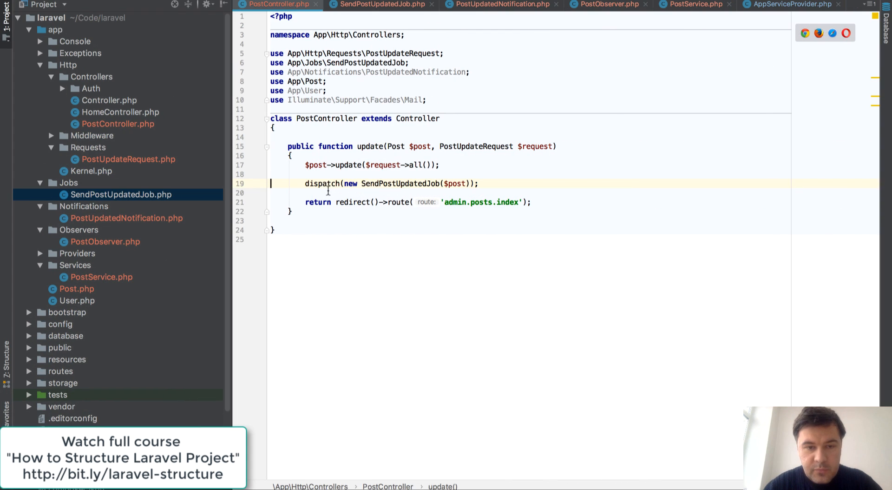
mouse_move(321, 183)
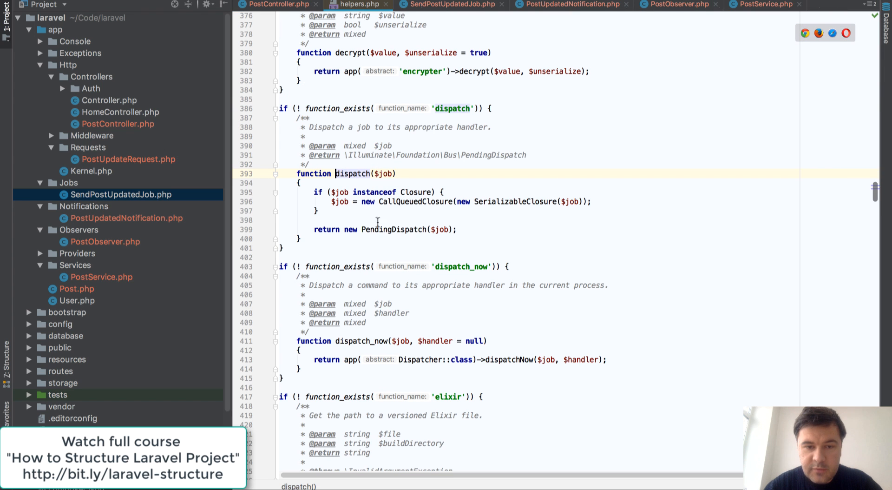
Leave Laravel's dispatch helper and remove the dispatch line from PostController::update
left_click(276, 5)
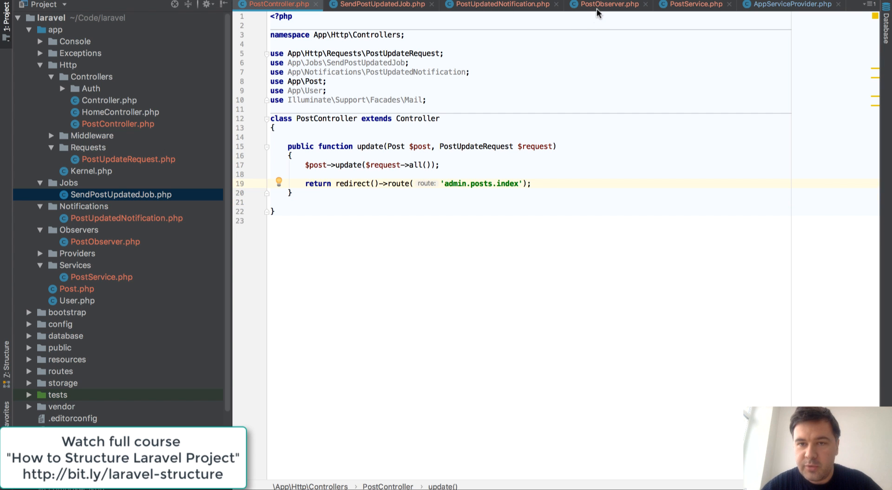
In PostObserver's updated(), dispatch new SendPostUpdatedJob($post) and import the job class
left_click(608, 4)
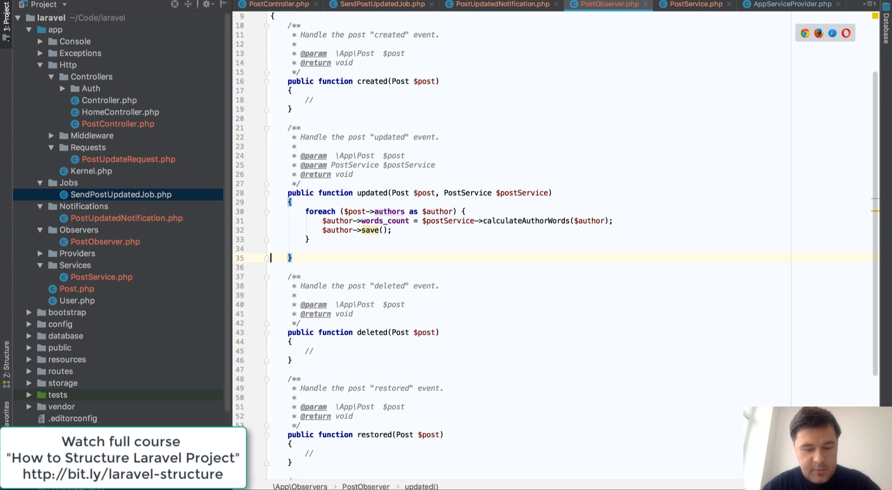
type("dispatch(new SendPostUpdatedJob($post));")
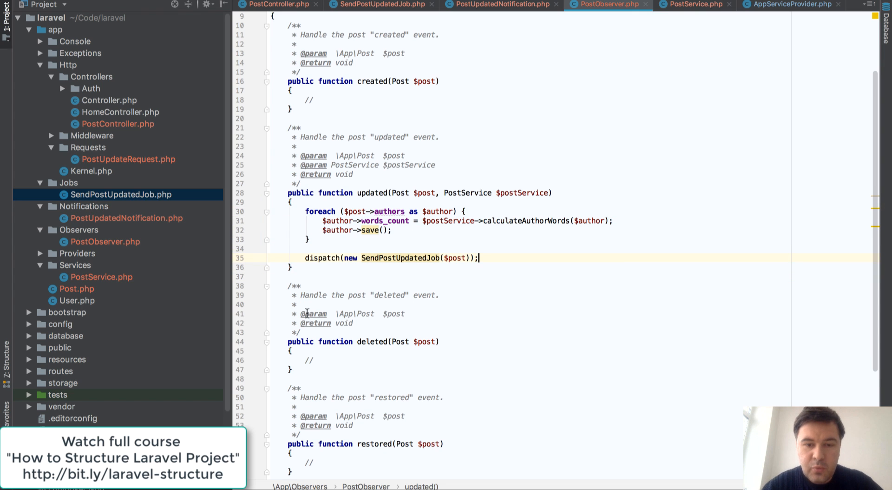
key("Backspace")
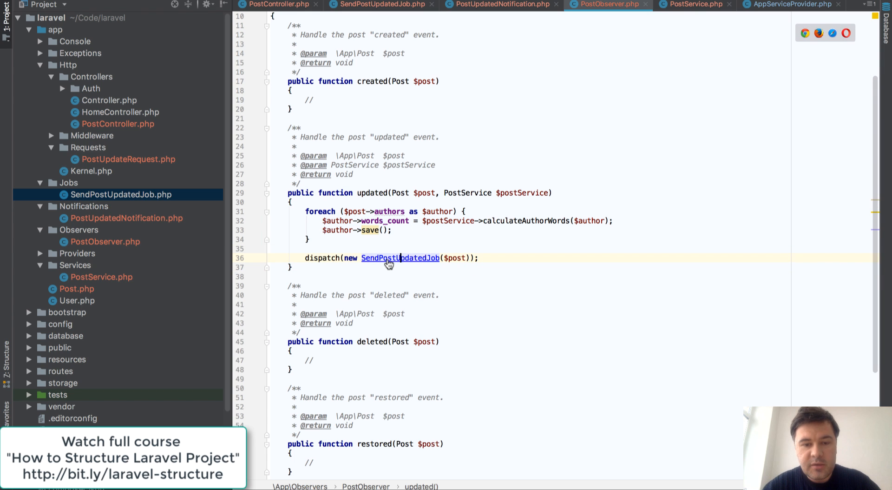
Inspect the SendPostUpdatedJob and PostUpdatedNotification classes, then return to PostController
left_click(400, 258)
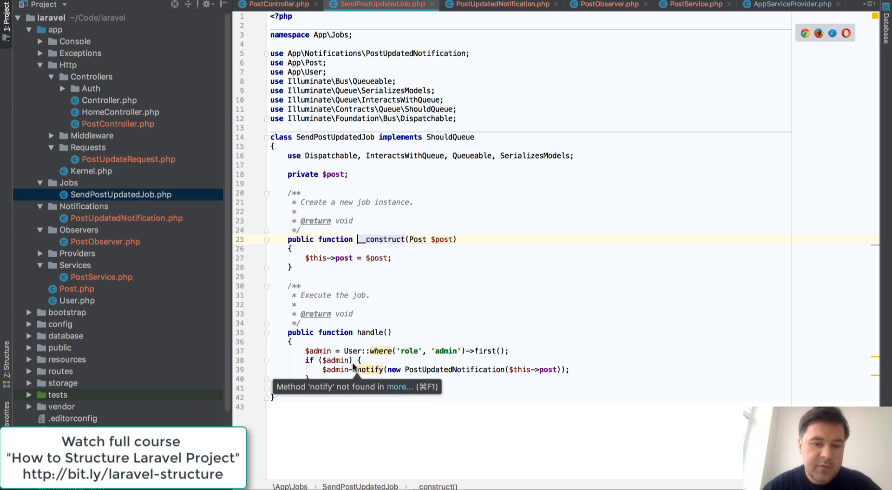
left_click(501, 5)
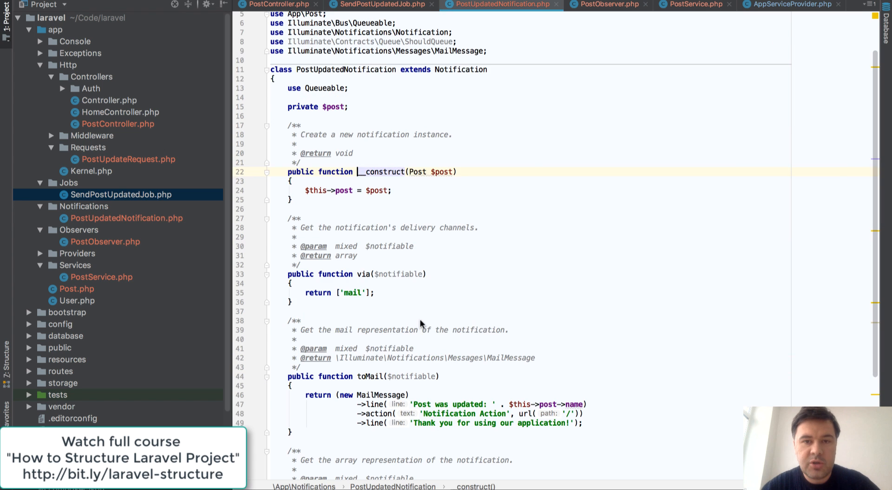
left_click(278, 5)
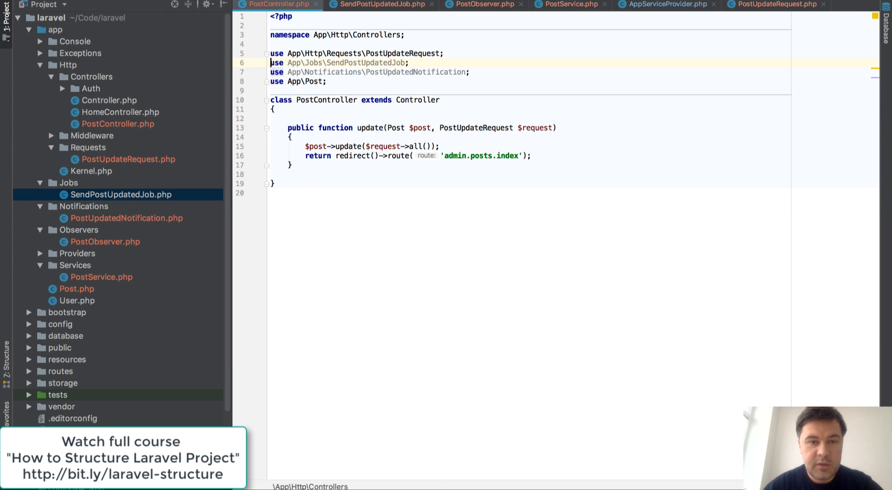
Delete PostController's unused SendPostUpdatedJob and PostUpdatedNotification import lines
key("Delete")
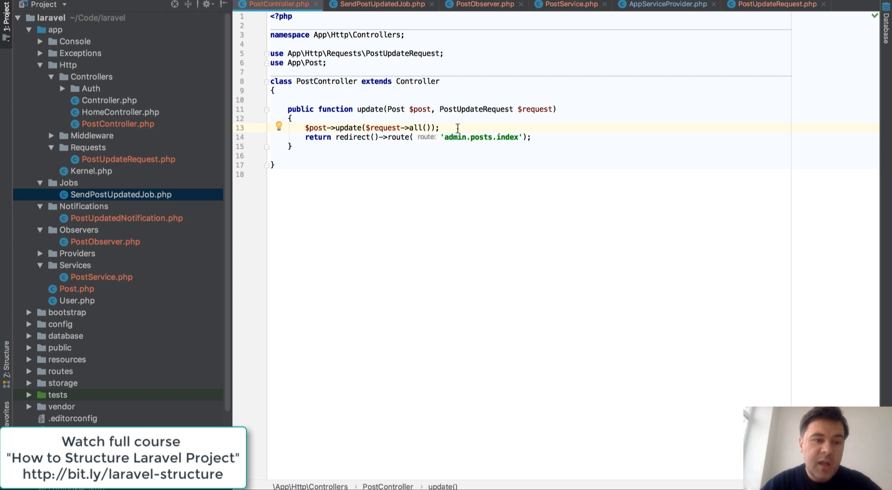
mouse_move(205, 231)
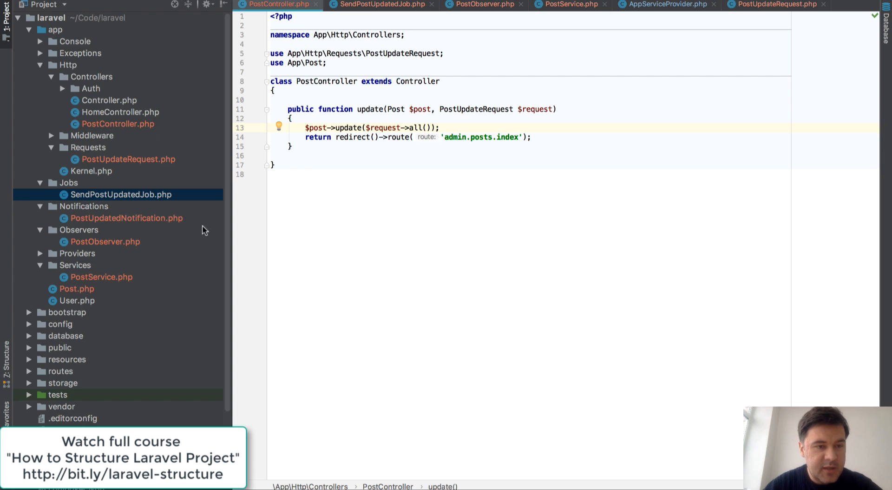